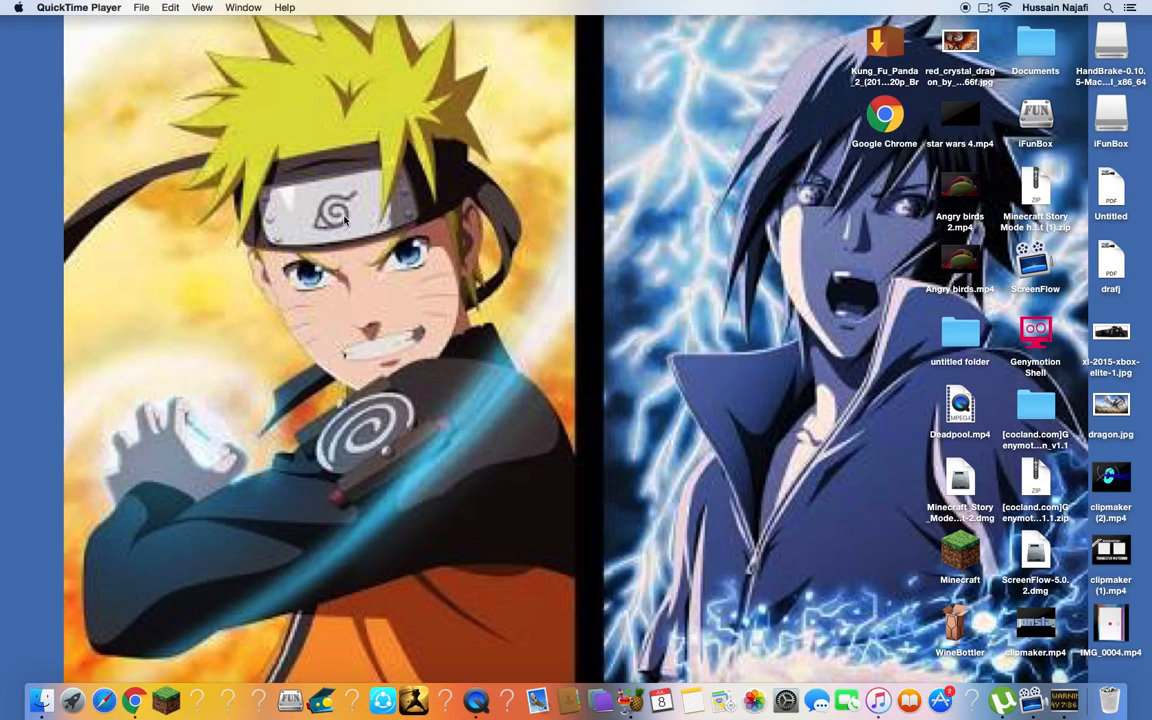
pyautogui.moveTo(324, 196)
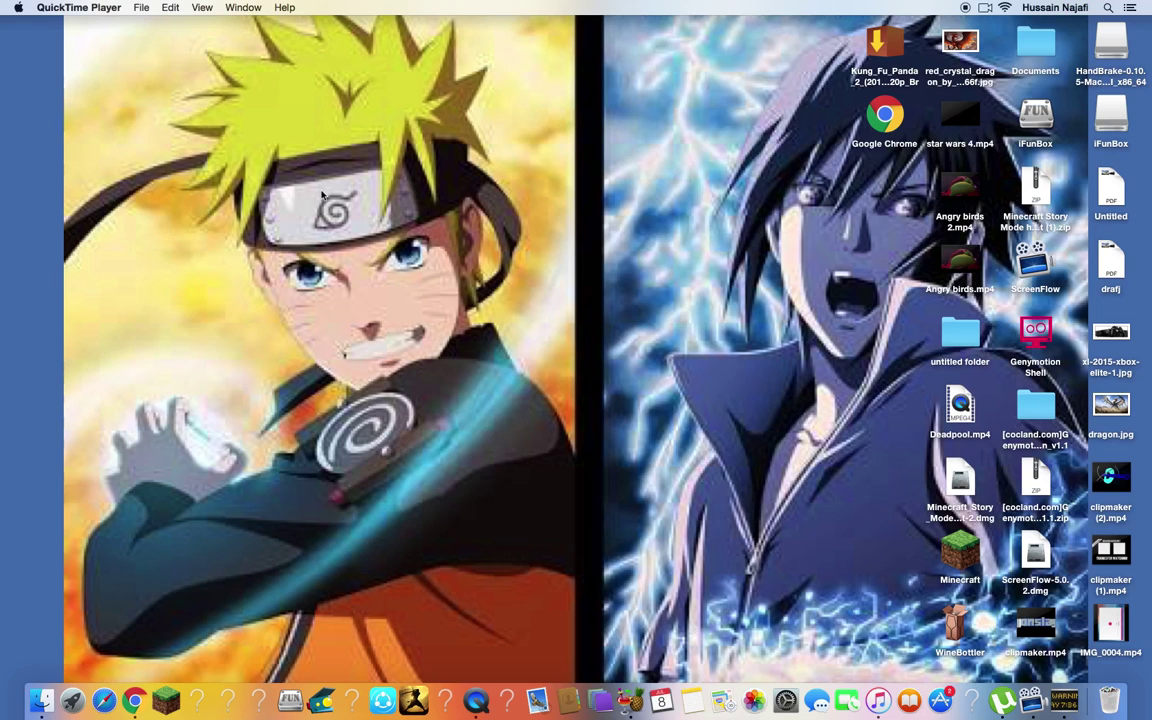
pyautogui.moveTo(146, 420)
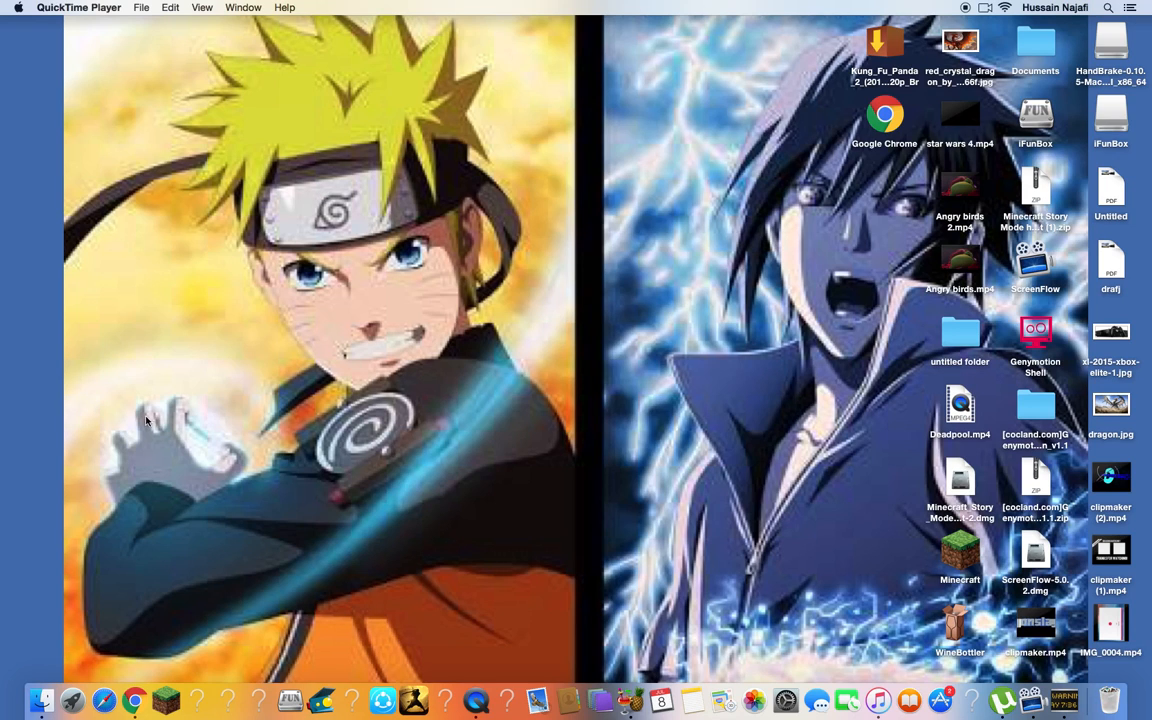
pyautogui.moveTo(144, 448)
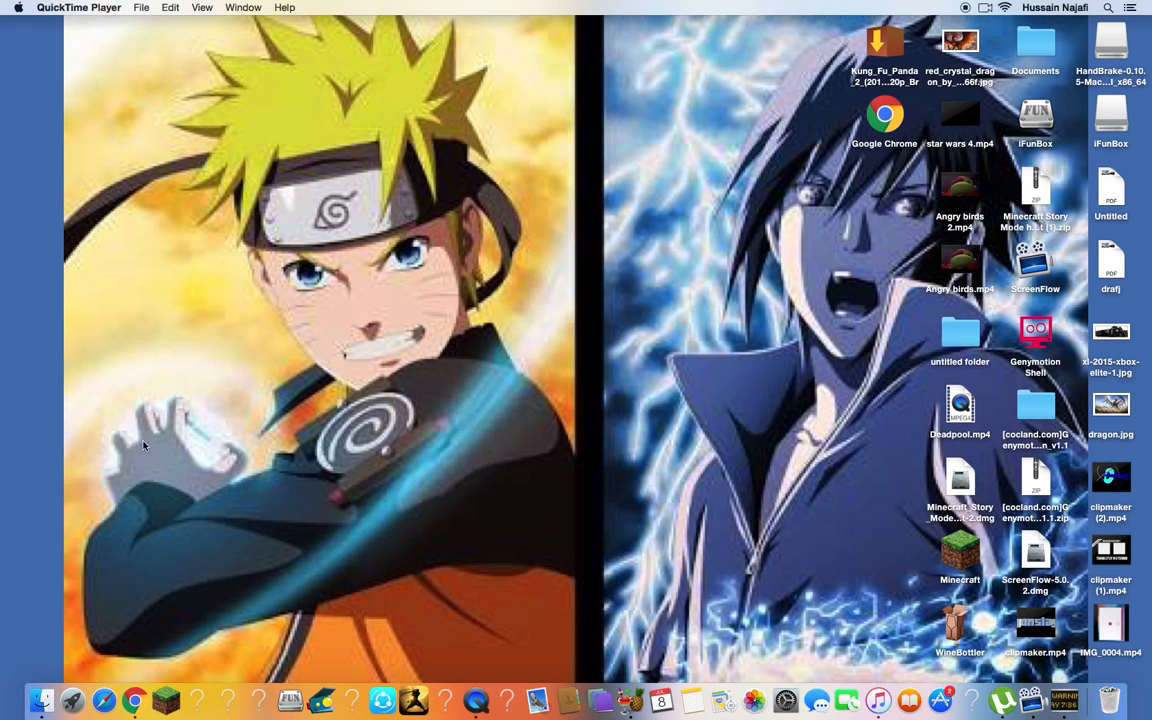
pyautogui.moveTo(160, 524)
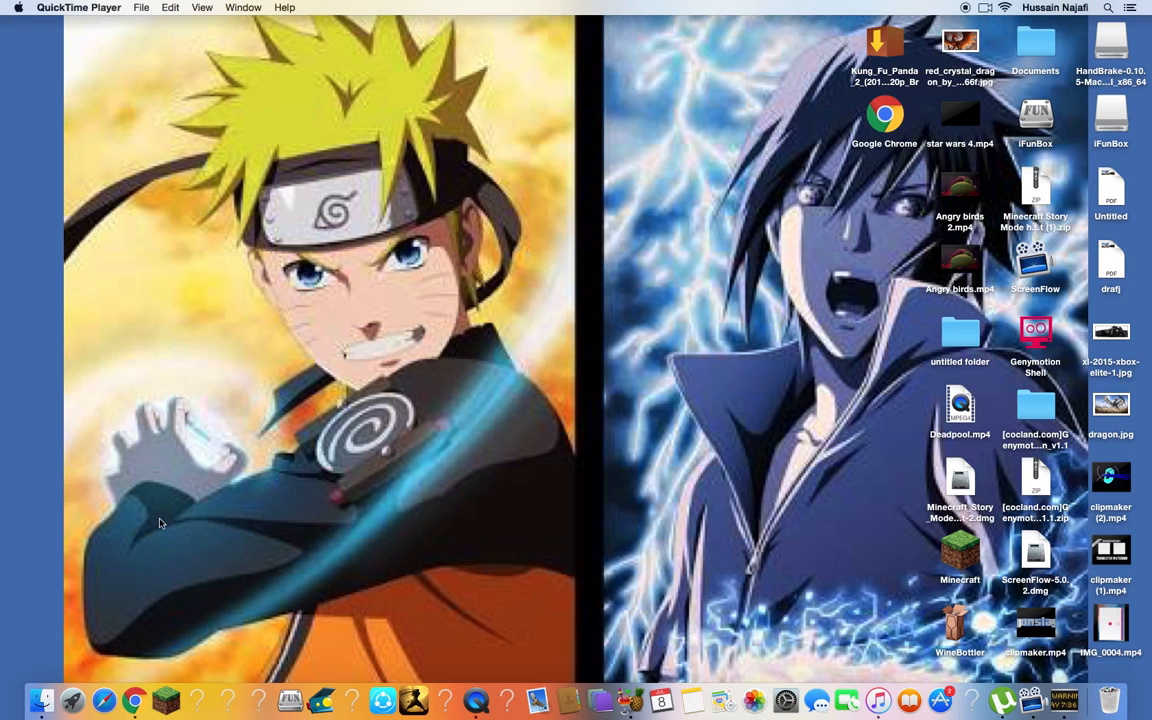
pyautogui.moveTo(322, 504)
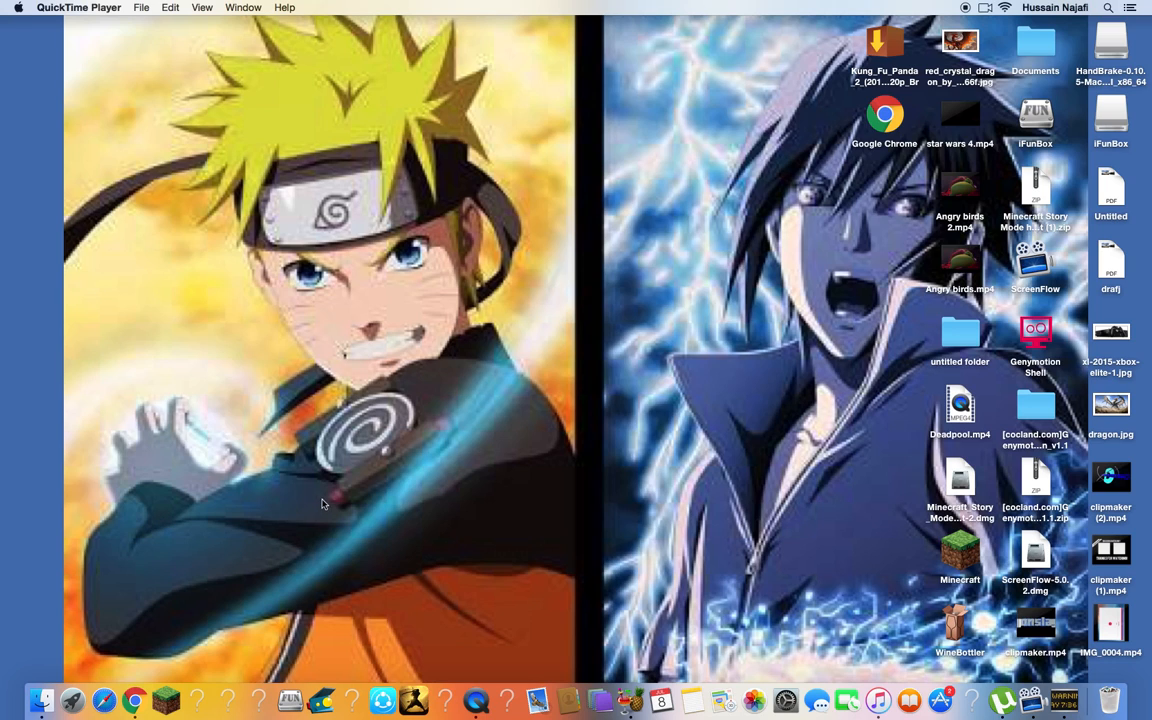
pyautogui.moveTo(672, 380)
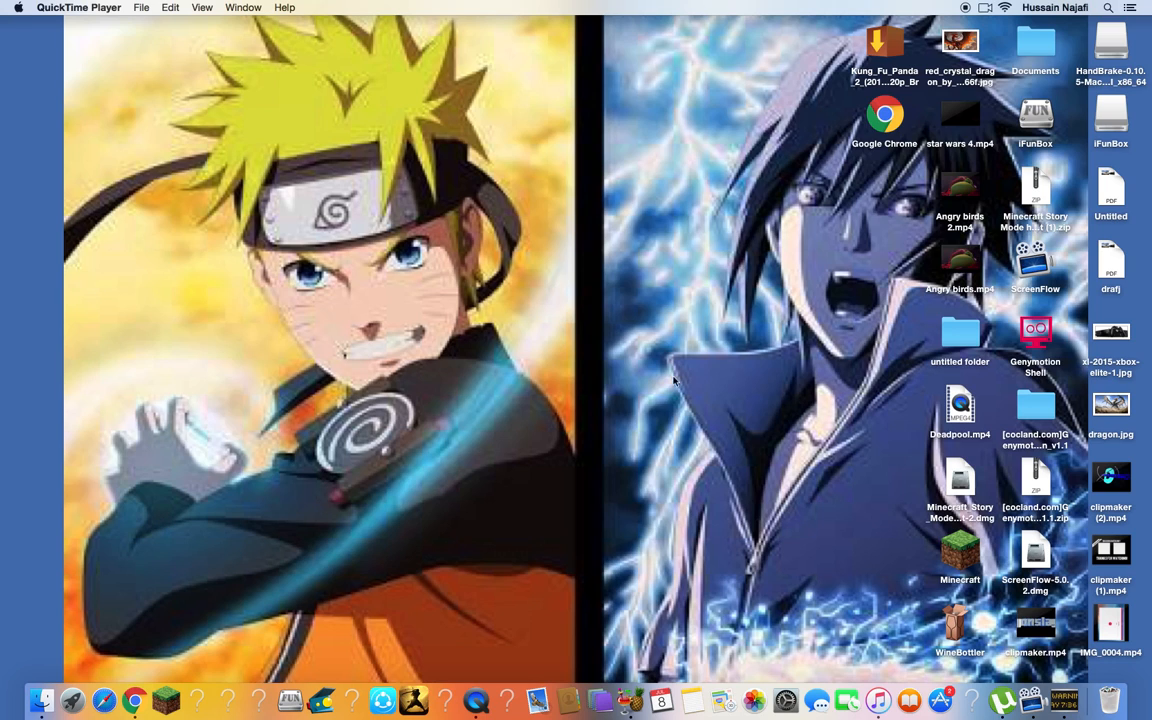
pyautogui.moveTo(1026, 400)
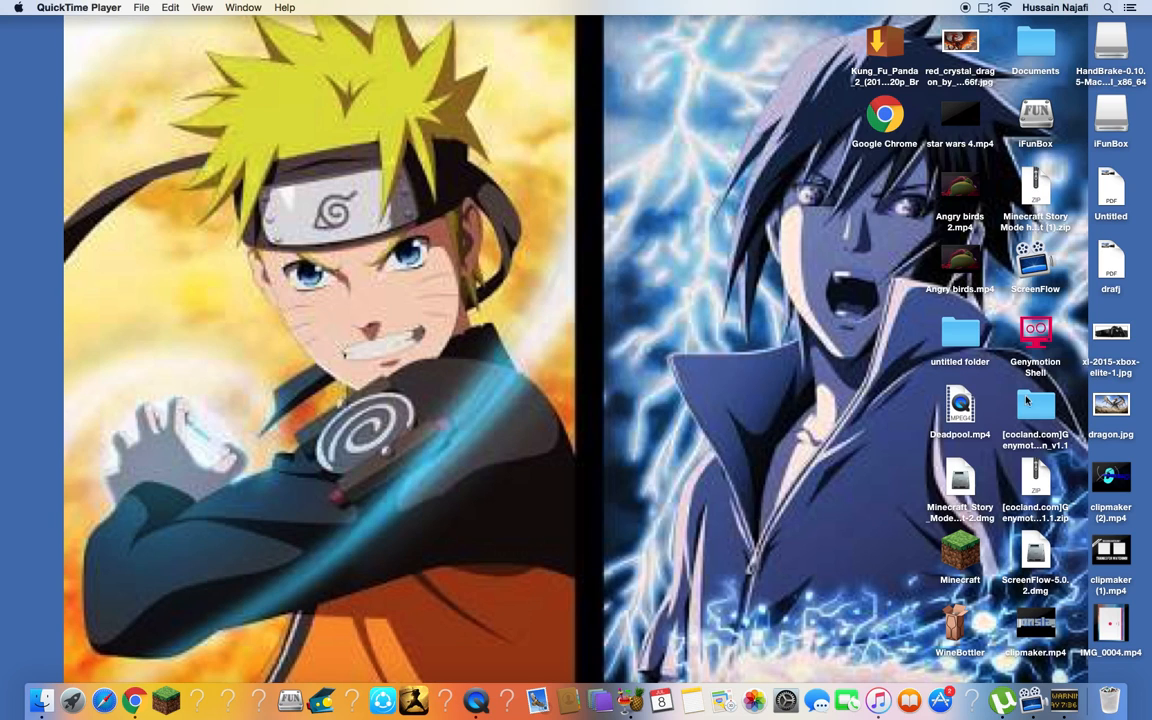
pyautogui.moveTo(212, 600)
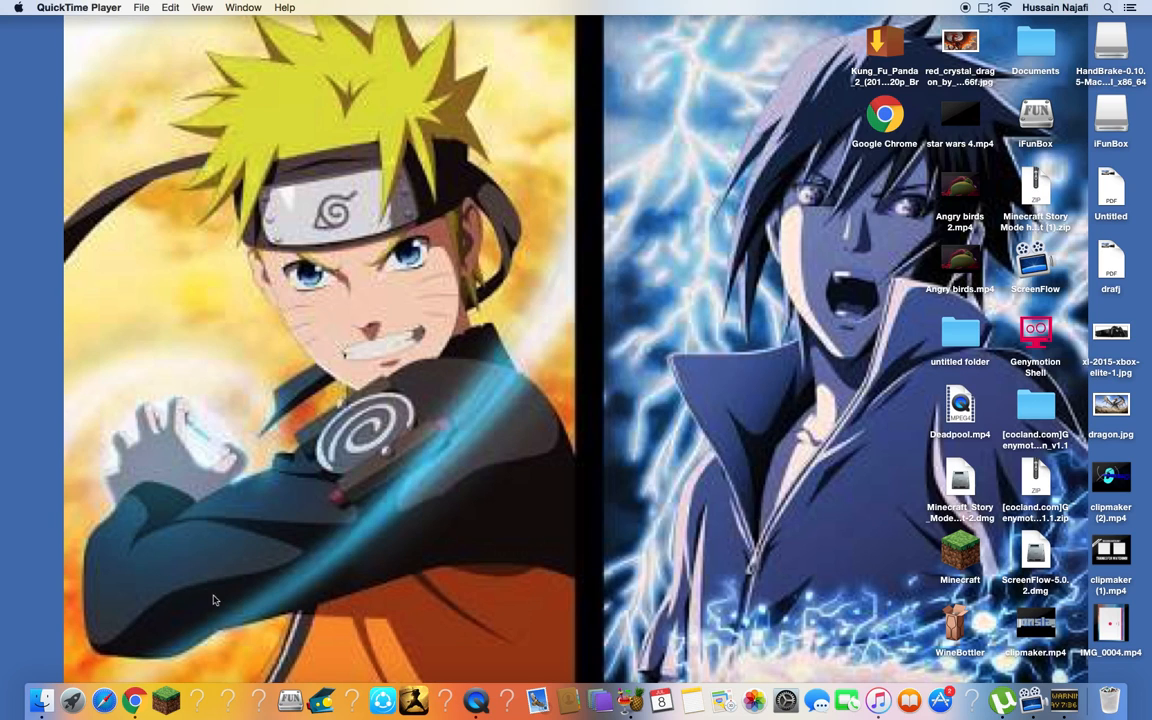
pyautogui.moveTo(136, 700)
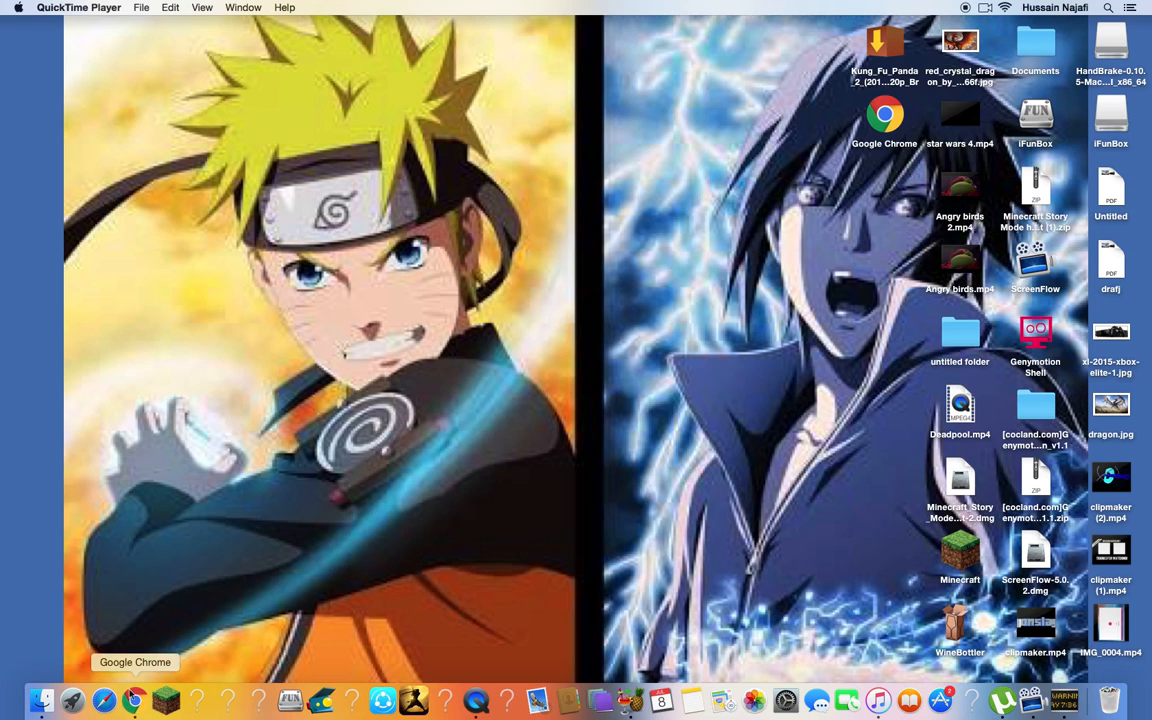
# Launch Google Chrome and load panzoid.com in the address bar.
pyautogui.click(134, 700)
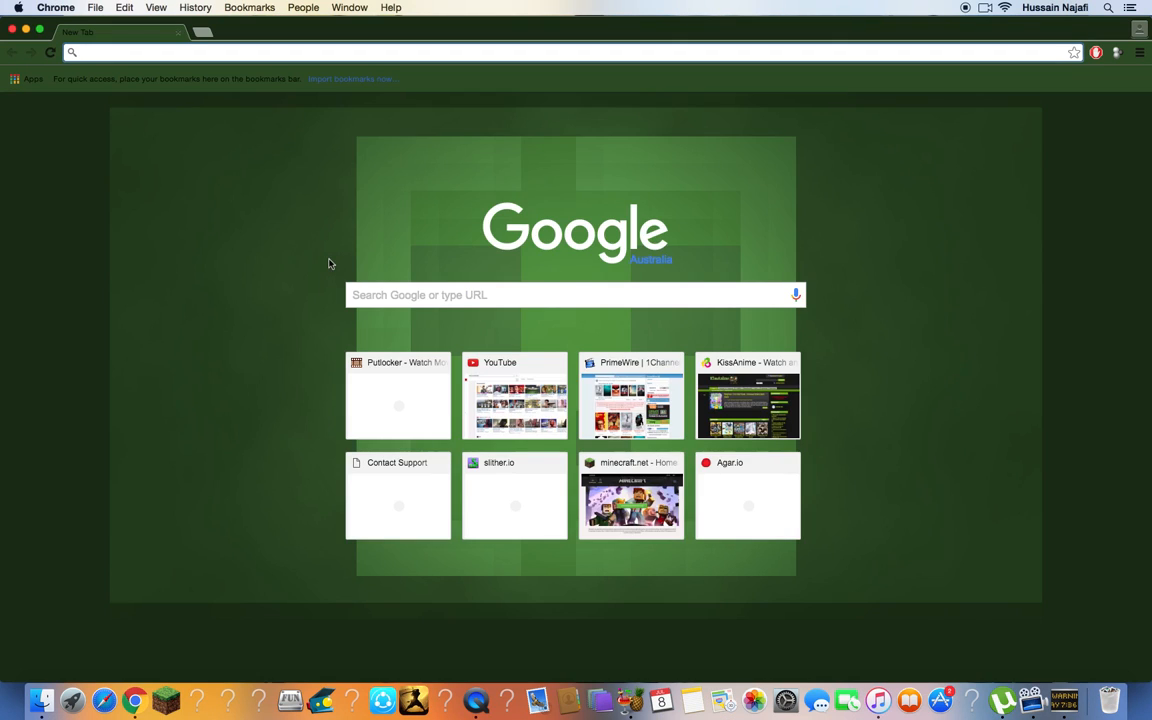
pyautogui.write('panzoid.com')
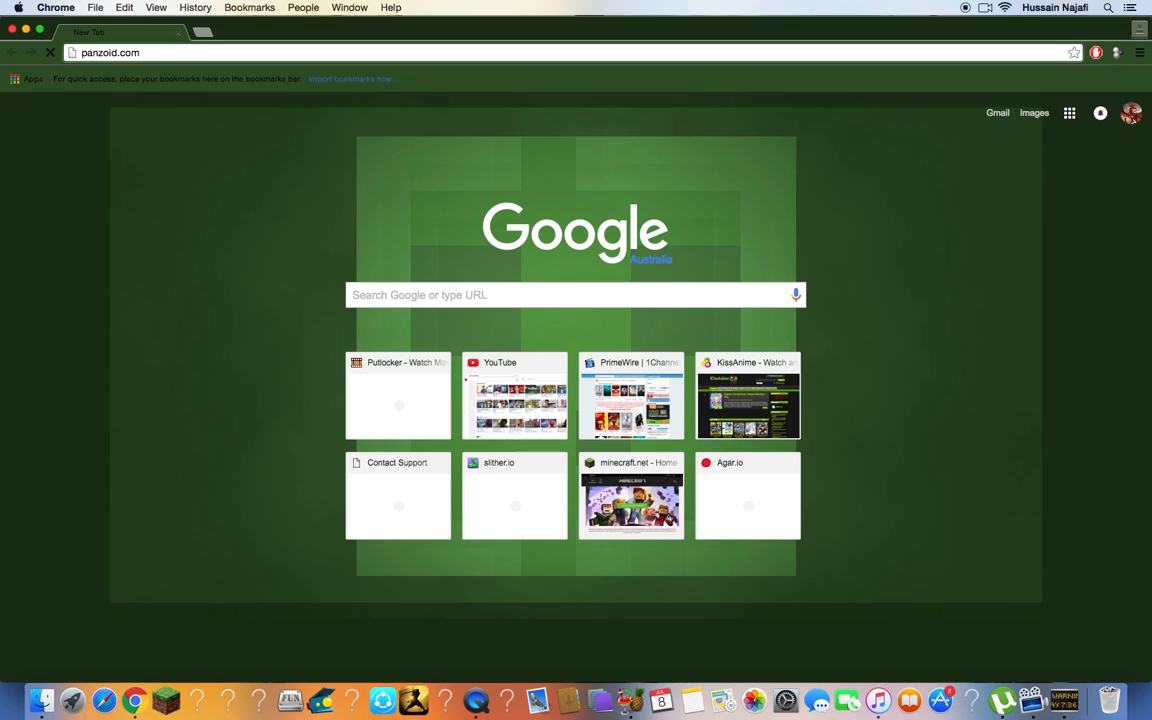
pyautogui.press('Return')
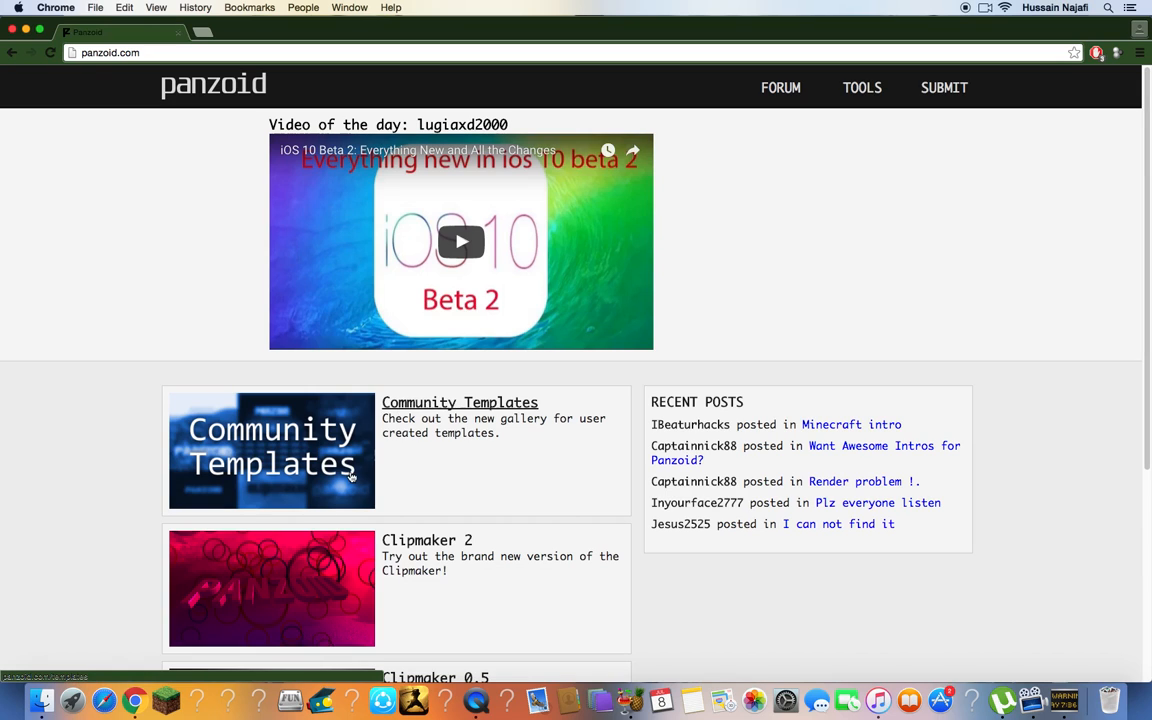
pyautogui.moveTo(404, 476)
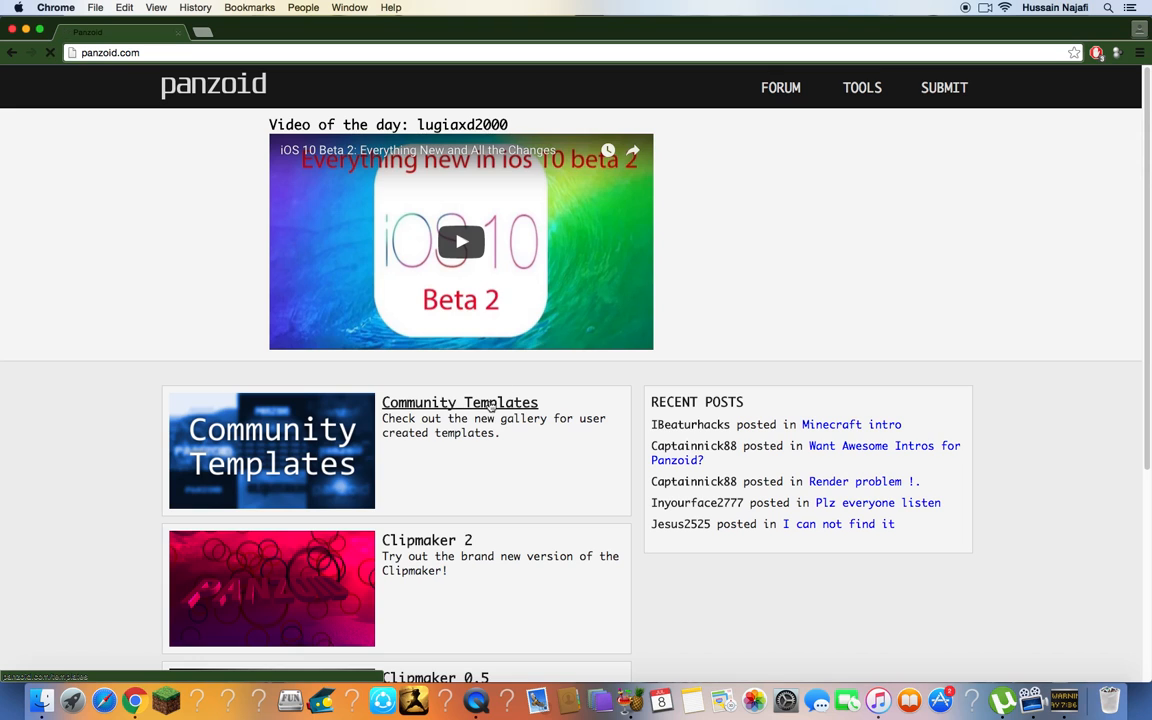
# Browse the community template gallery and open the green+yellow=AWSOME NAME template by rrm505.
pyautogui.click(460, 402)
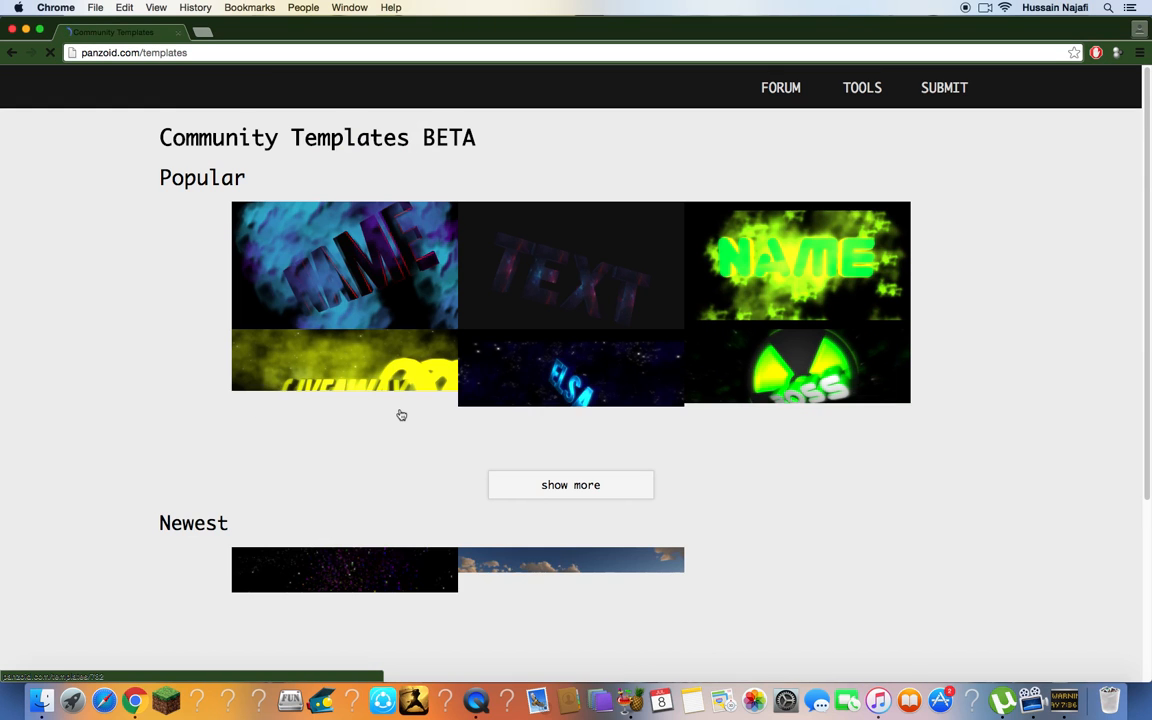
pyautogui.scroll(-3)
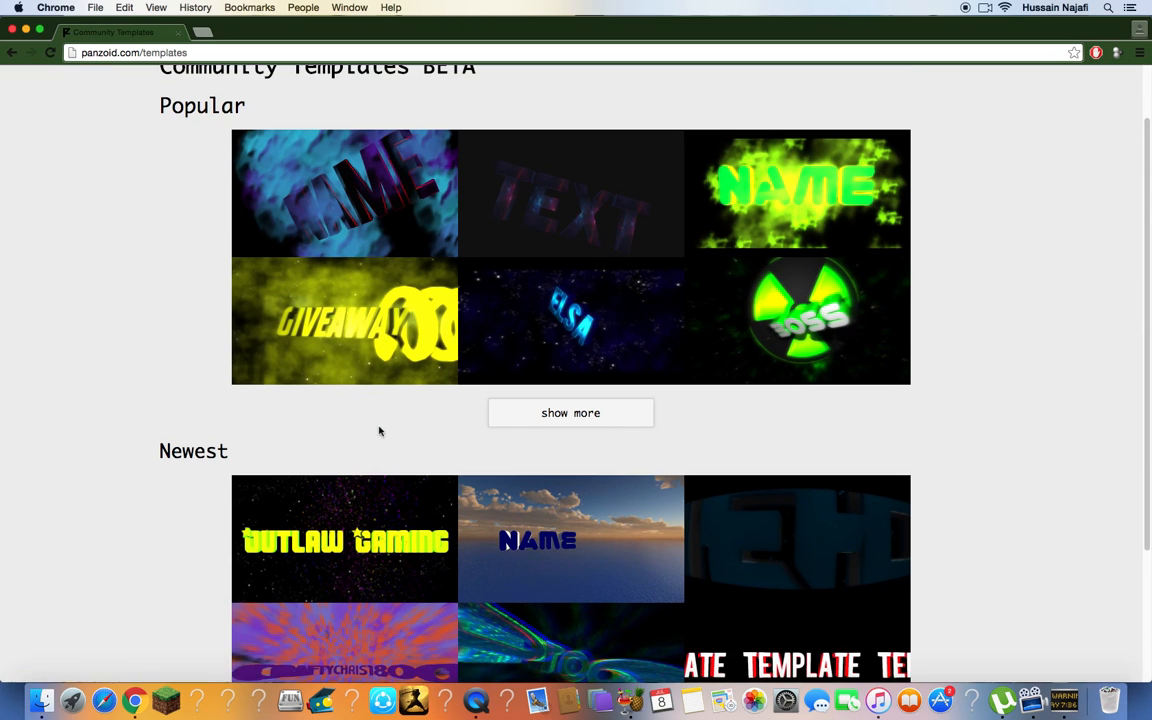
pyautogui.scroll(-3)
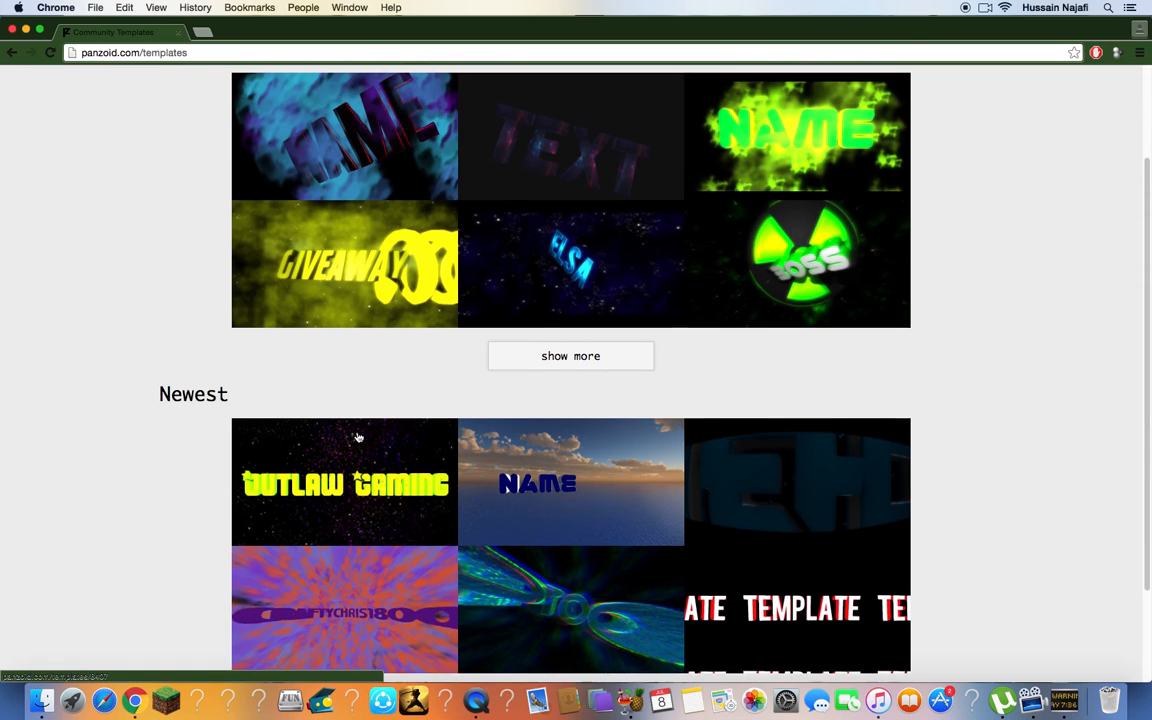
pyautogui.scroll(3)
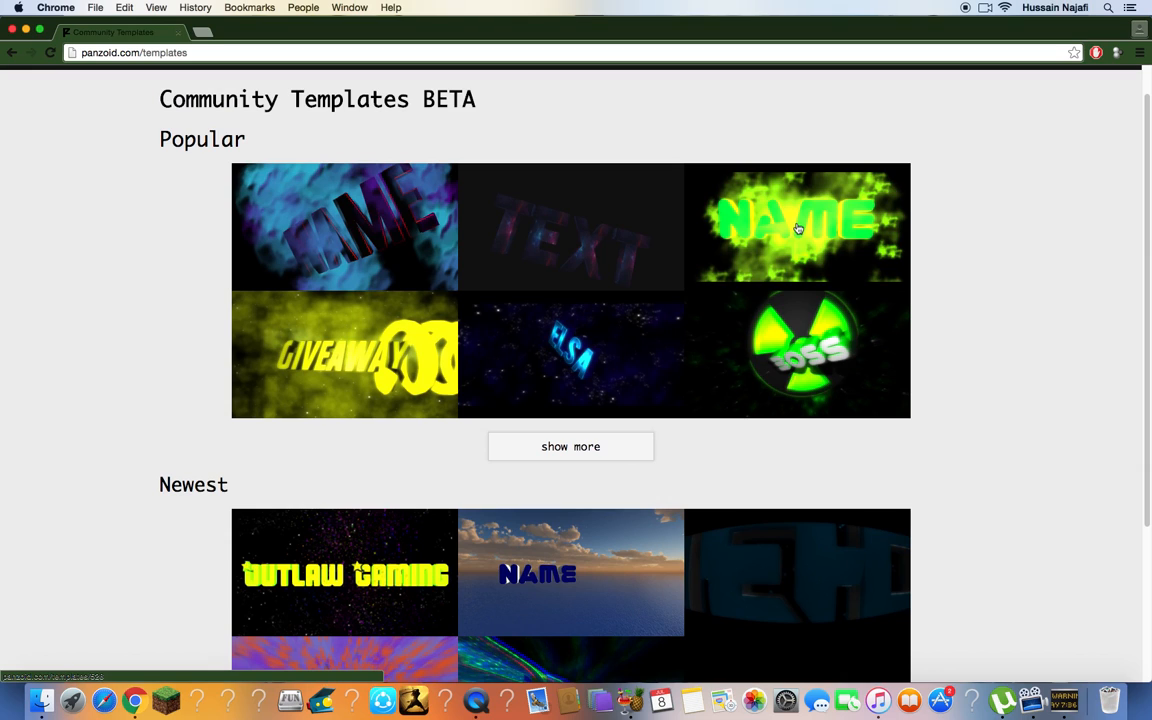
pyautogui.moveTo(760, 264)
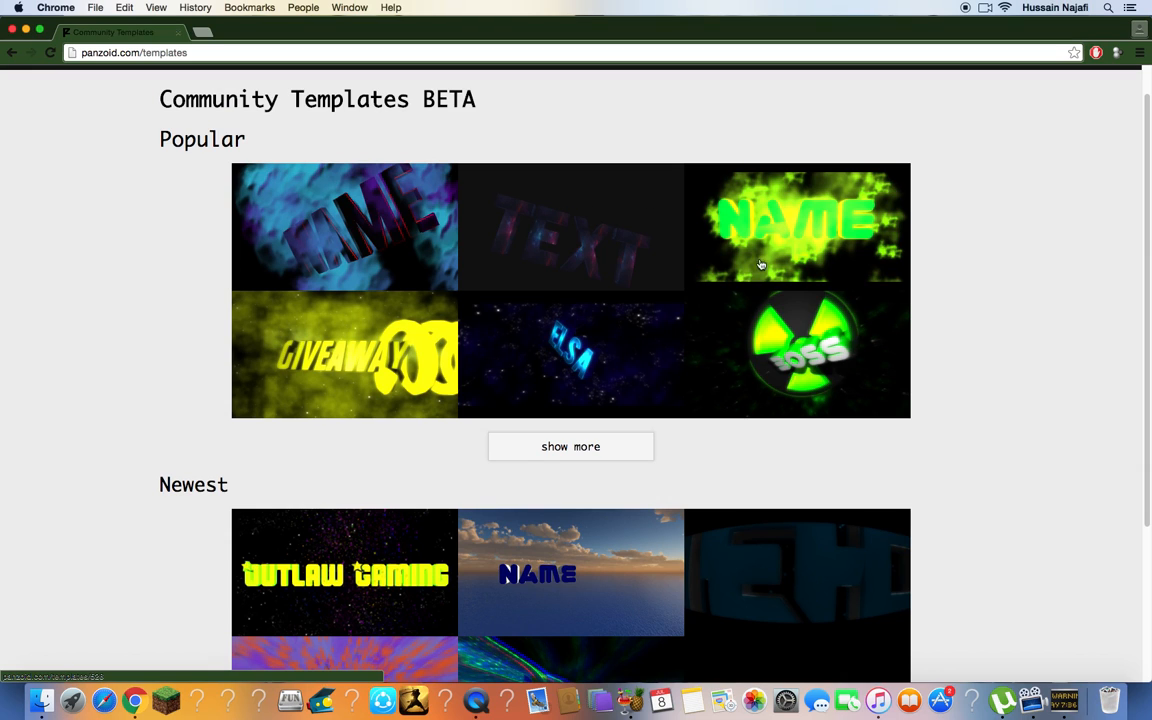
pyautogui.moveTo(800, 248)
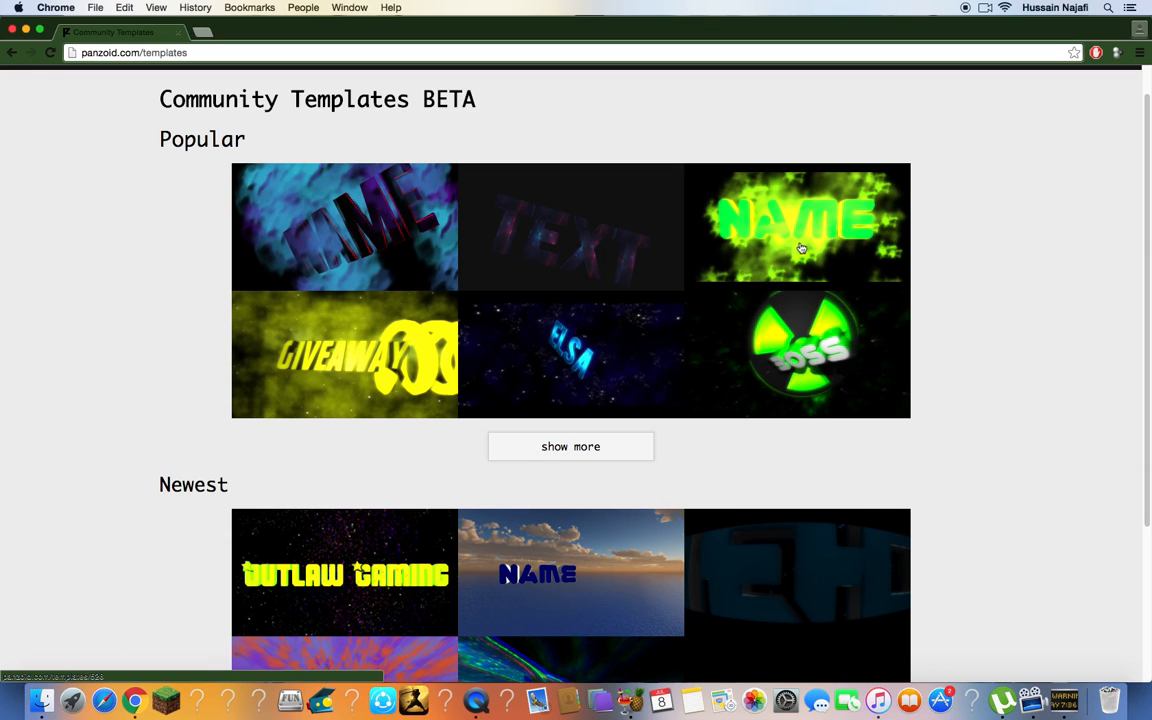
pyautogui.moveTo(818, 264)
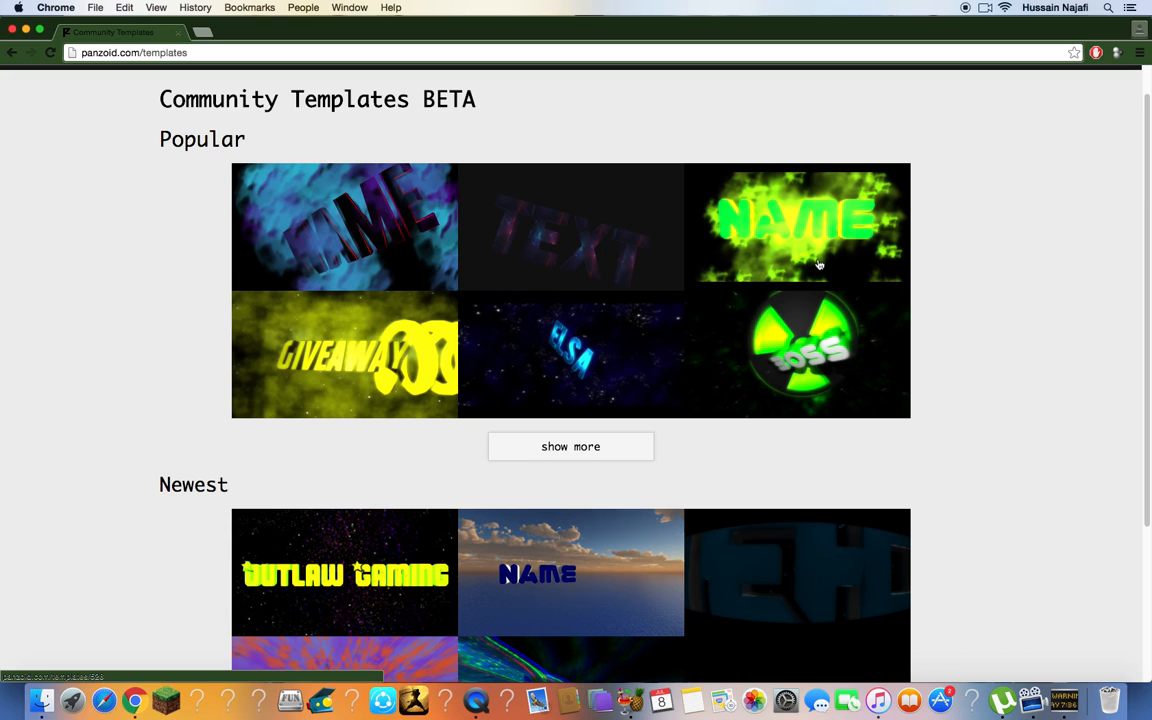
pyautogui.moveTo(820, 238)
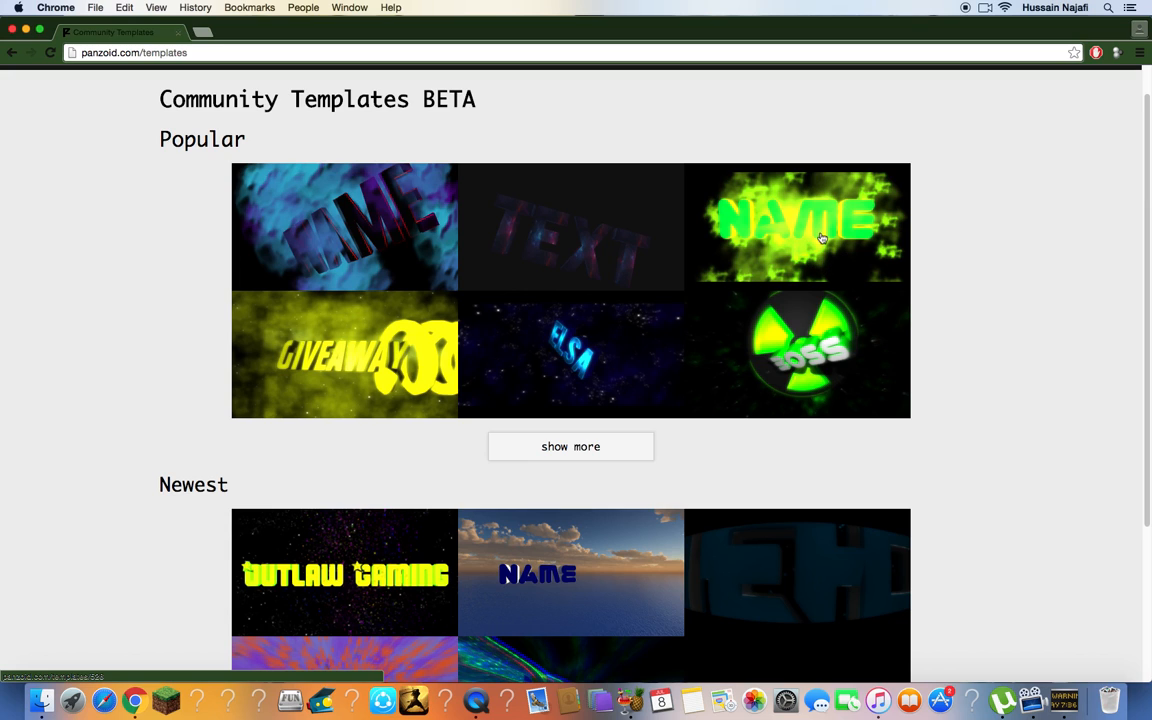
pyautogui.click(812, 232)
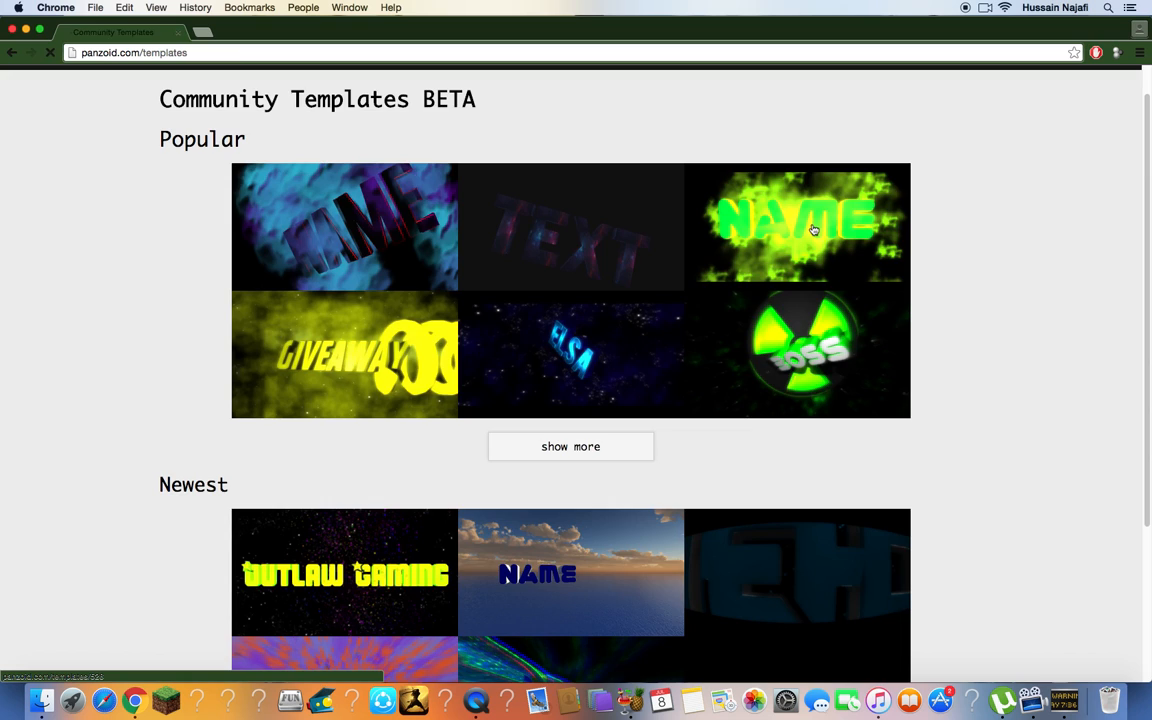
pyautogui.click(796, 228)
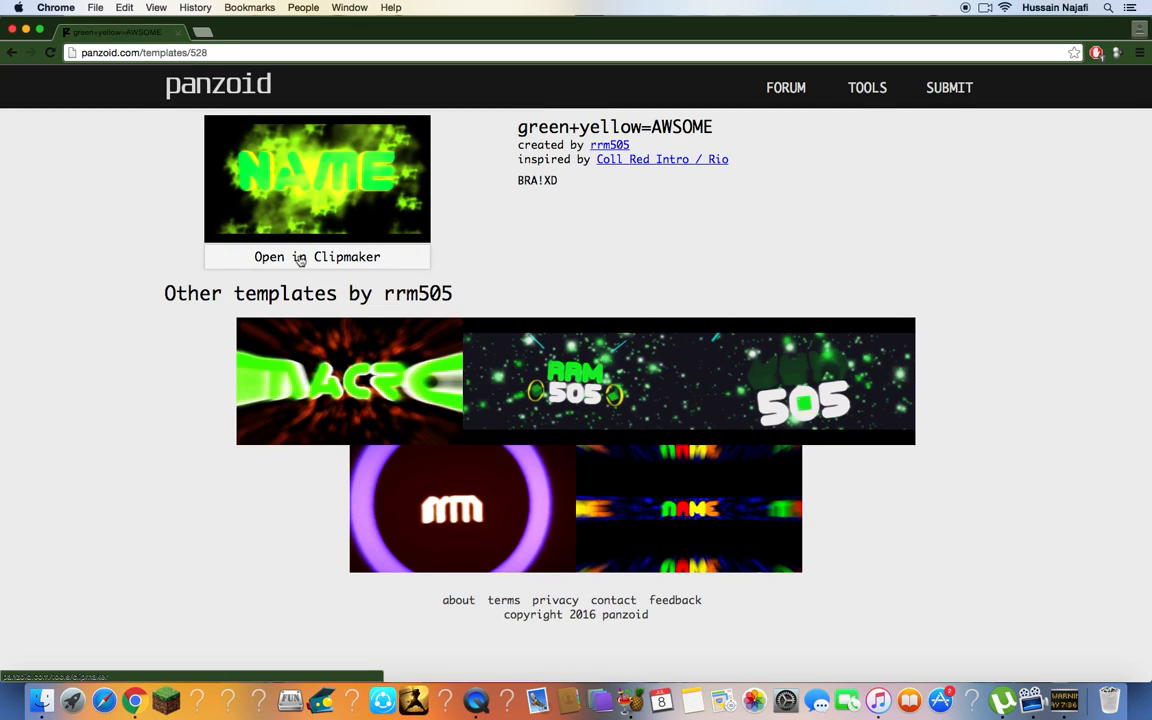
# Open the green+yellow=AWSOME template in Clipmaker from its template page.
pyautogui.click(316, 256)
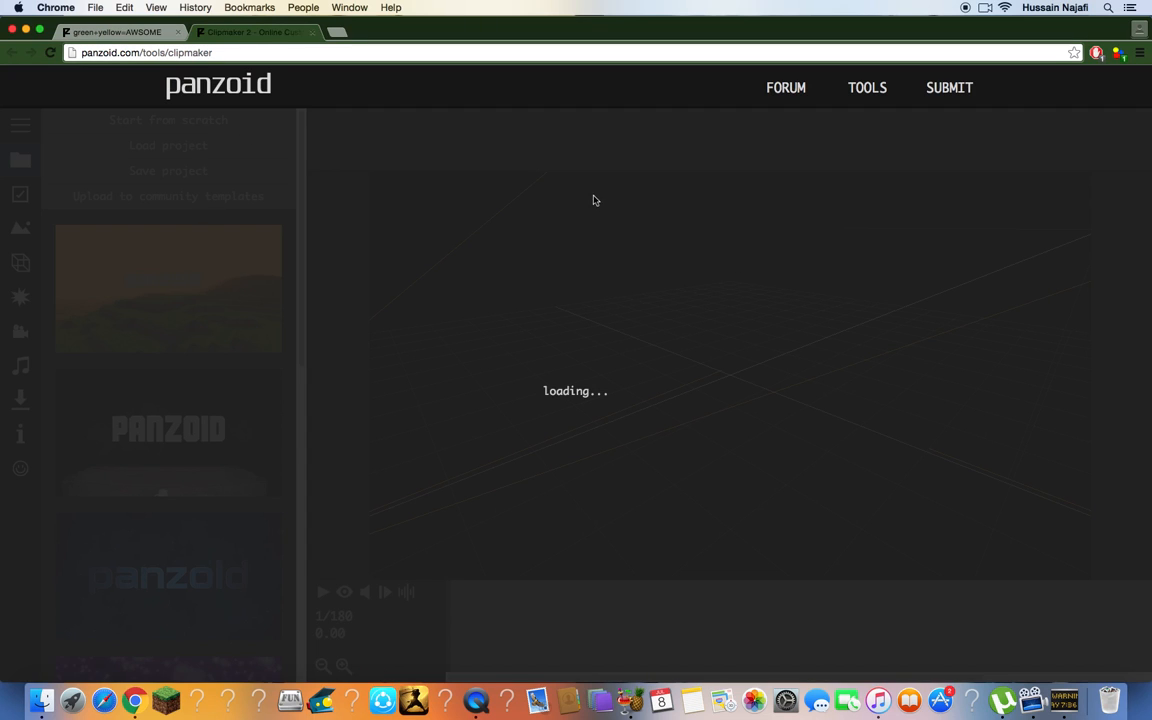
pyautogui.moveTo(292, 104)
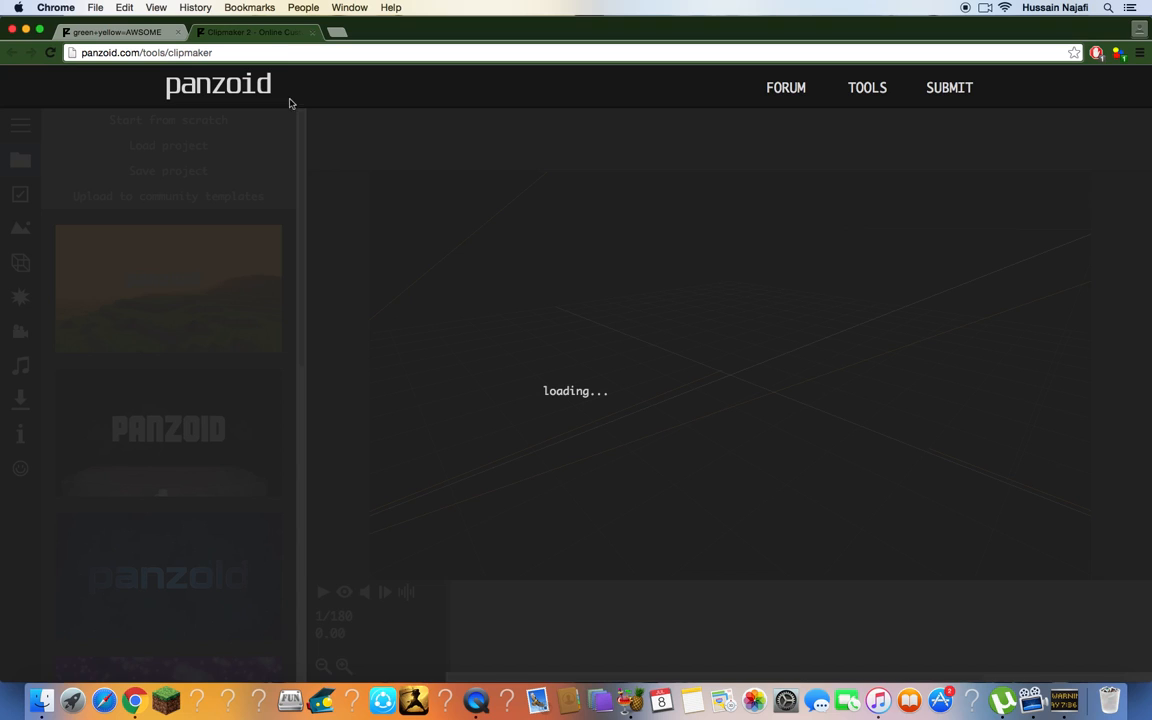
pyautogui.moveTo(336, 140)
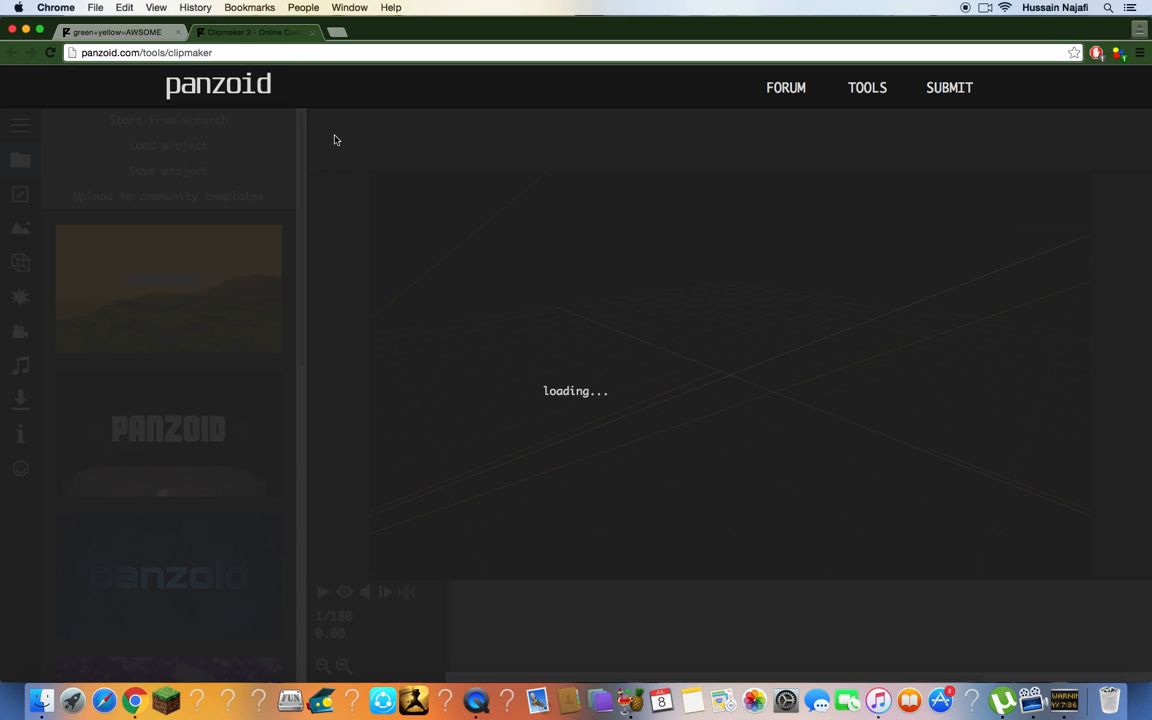
pyautogui.moveTo(320, 148)
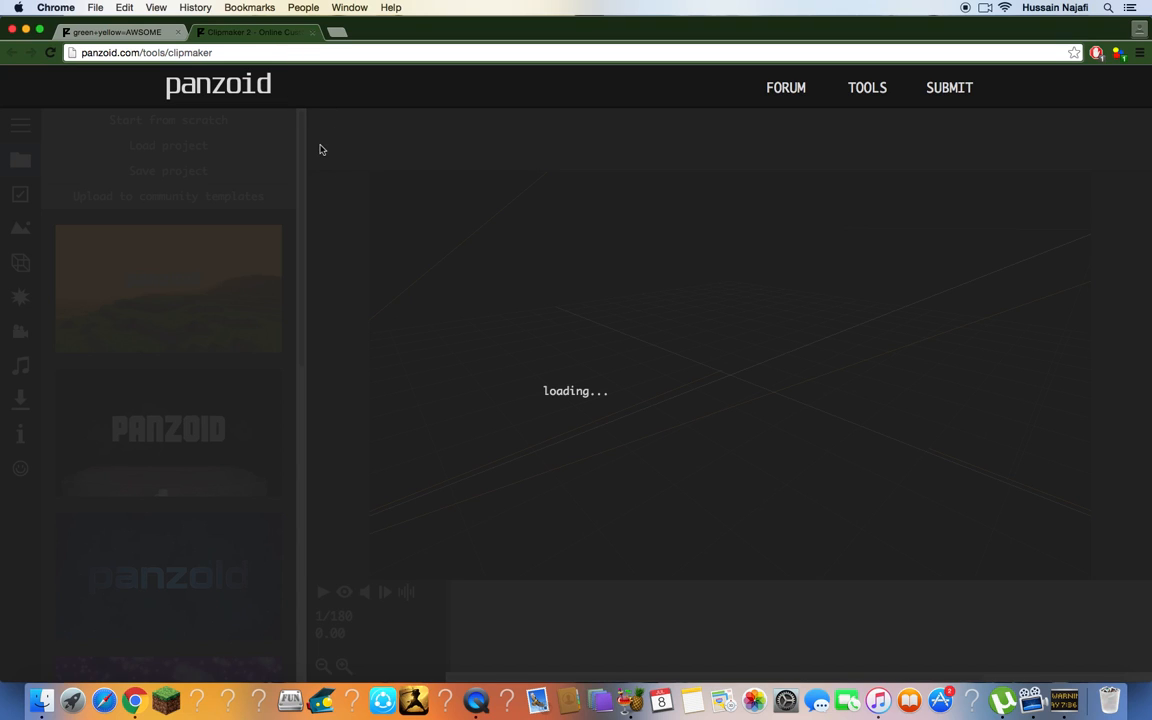
pyautogui.moveTo(366, 156)
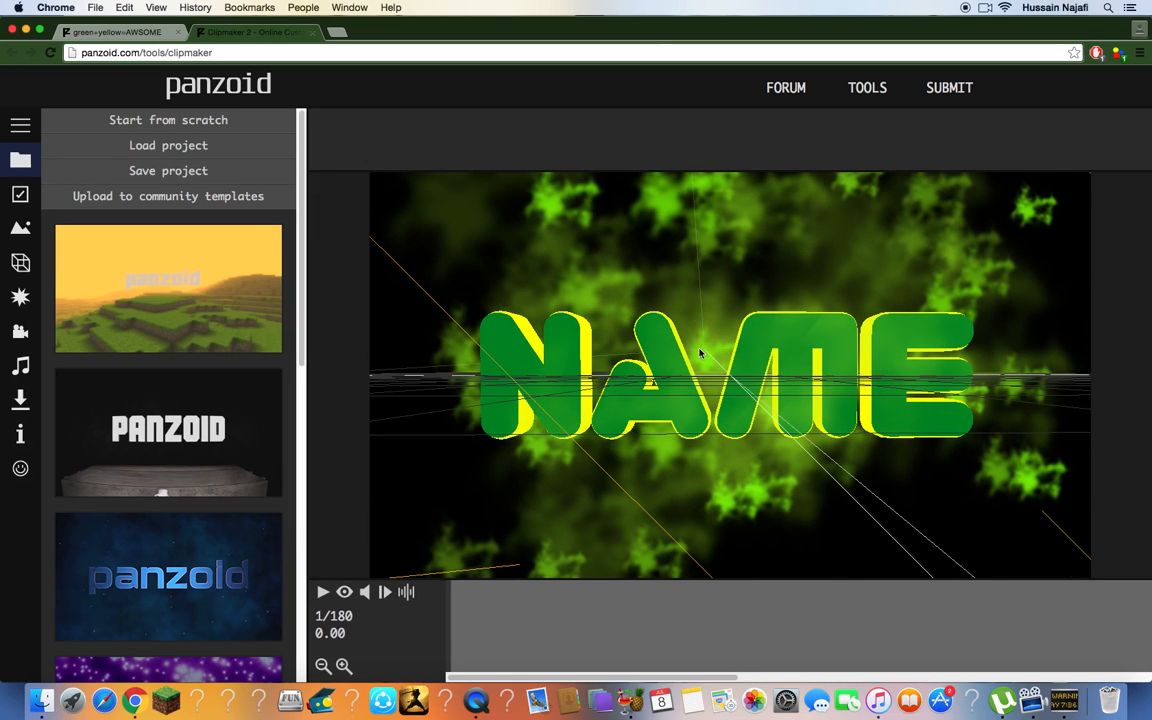
pyautogui.moveTo(44, 252)
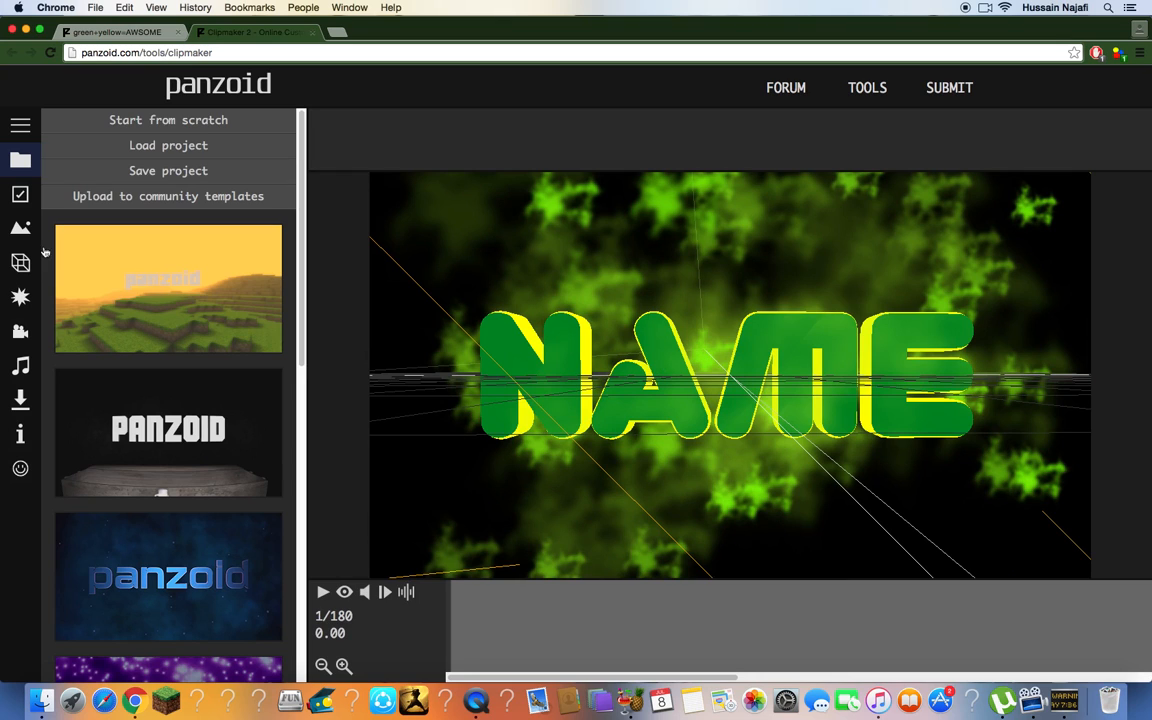
pyautogui.moveTo(20, 262)
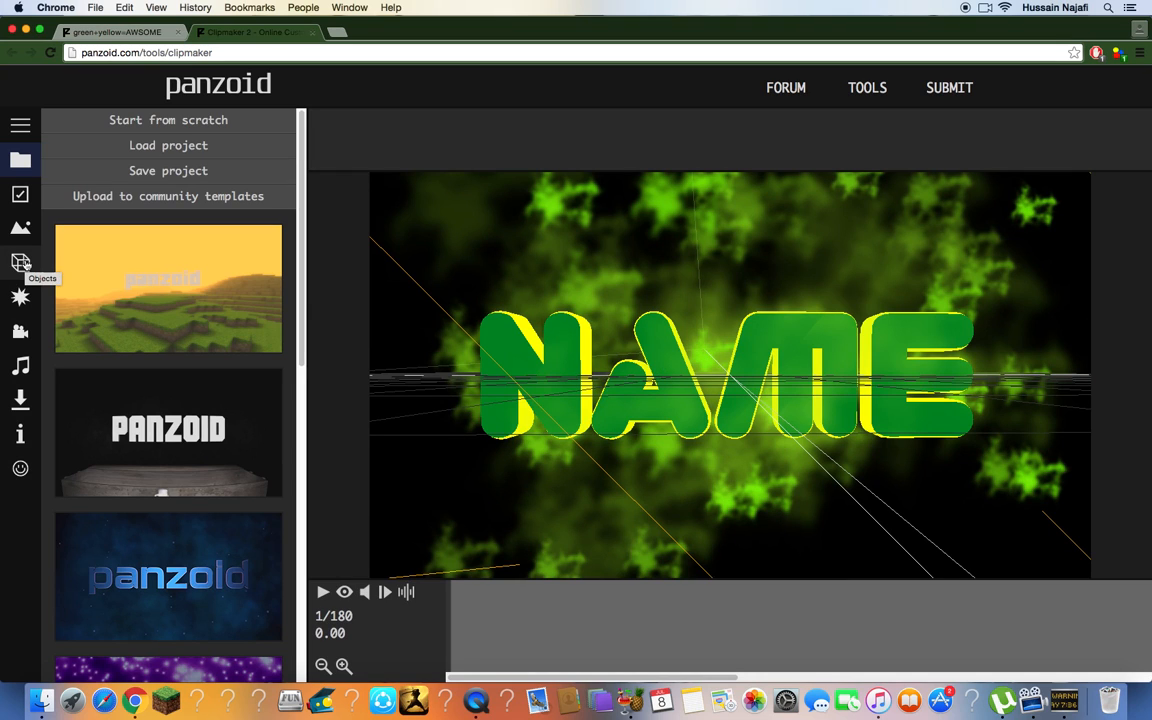
# Select the Text: NAME object and replace its 3D text with 'Dragongamerking 1'.
pyautogui.click(20, 264)
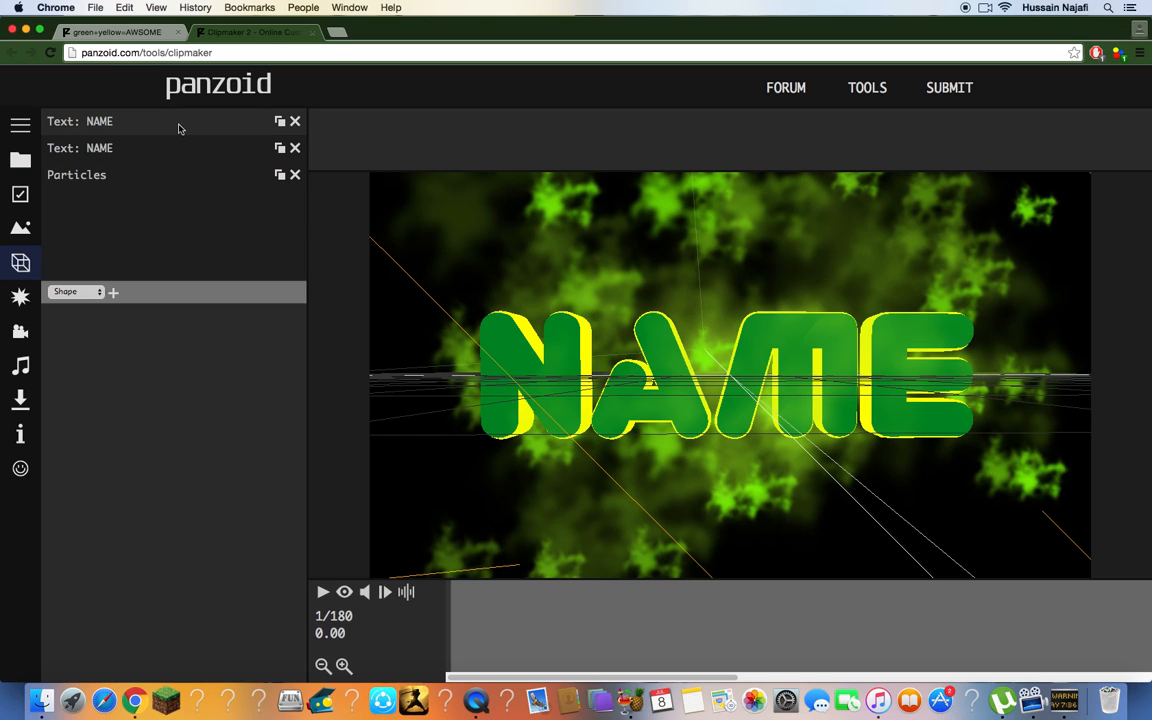
pyautogui.click(100, 122)
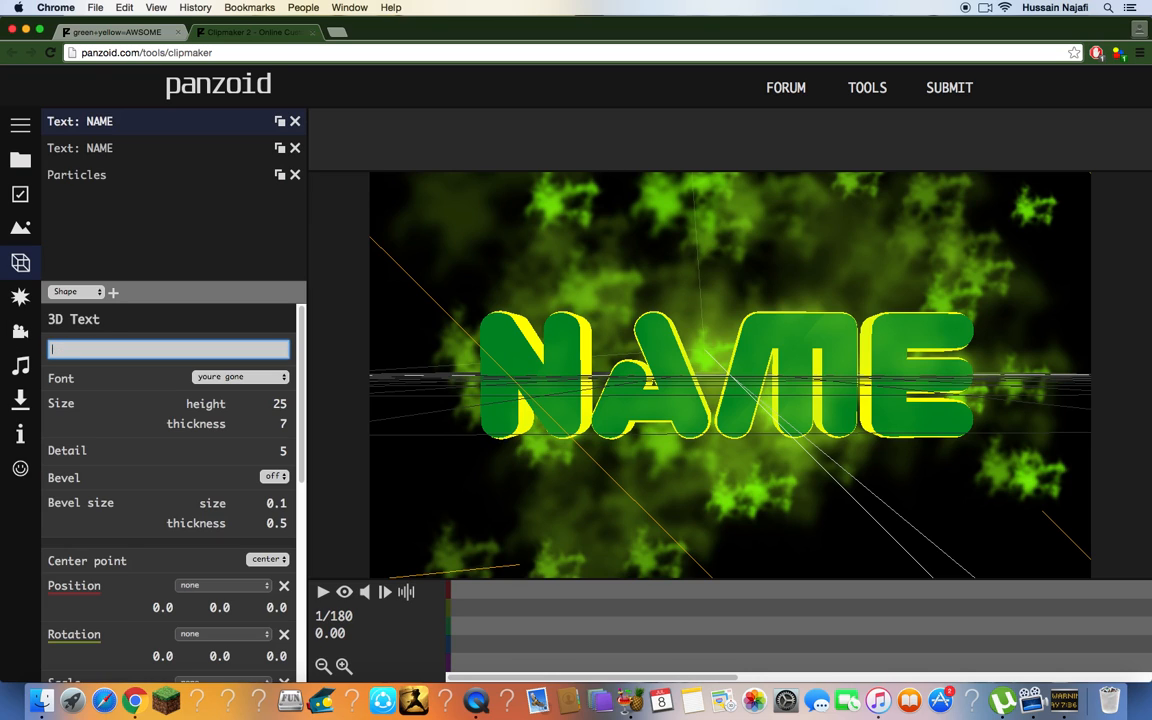
pyautogui.write('0')
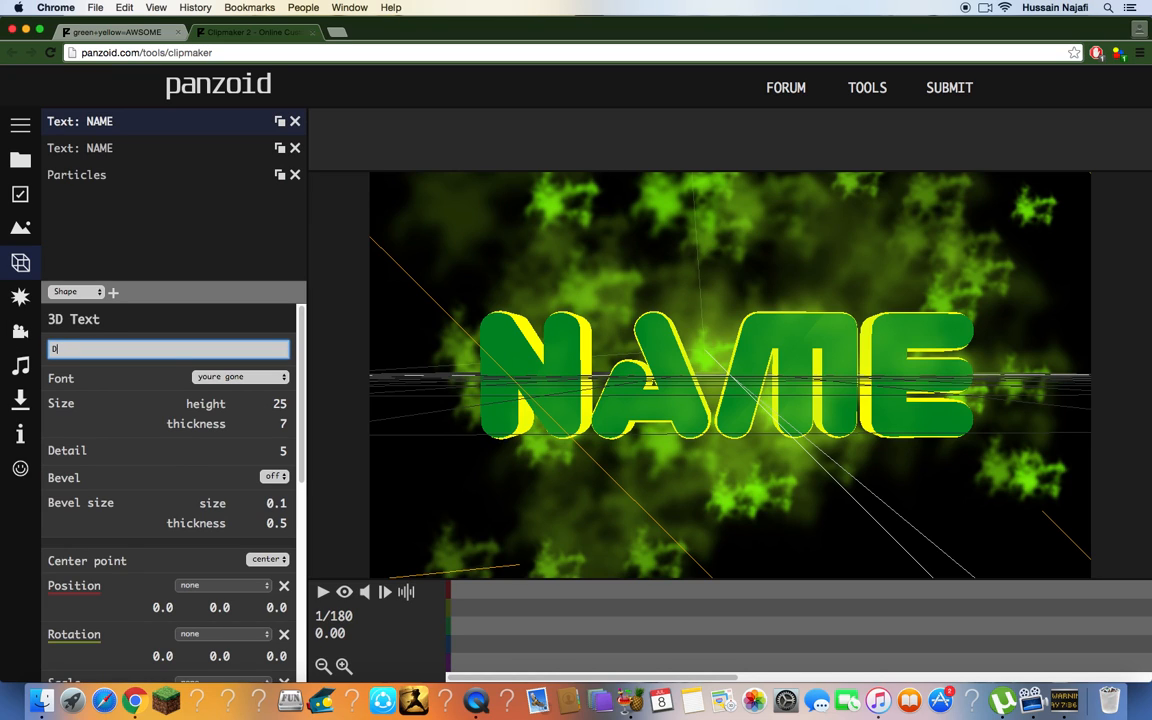
pyautogui.write('Dragongamerking 1')
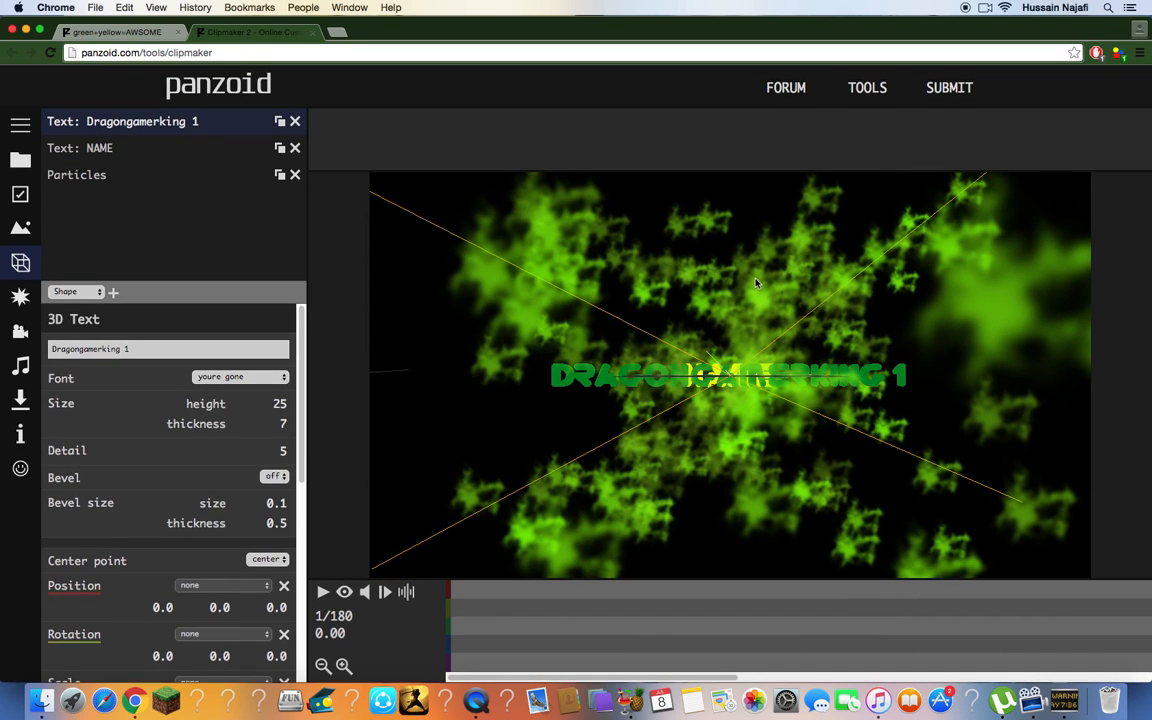
pyautogui.moveTo(764, 332)
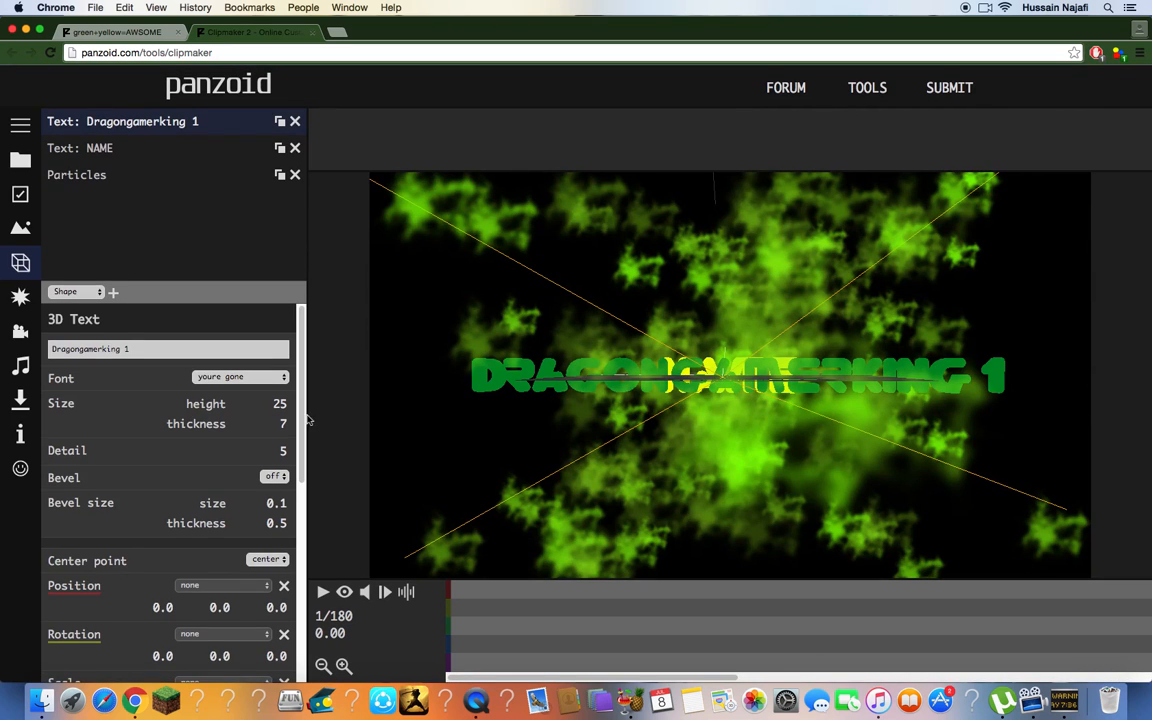
pyautogui.moveTo(600, 332)
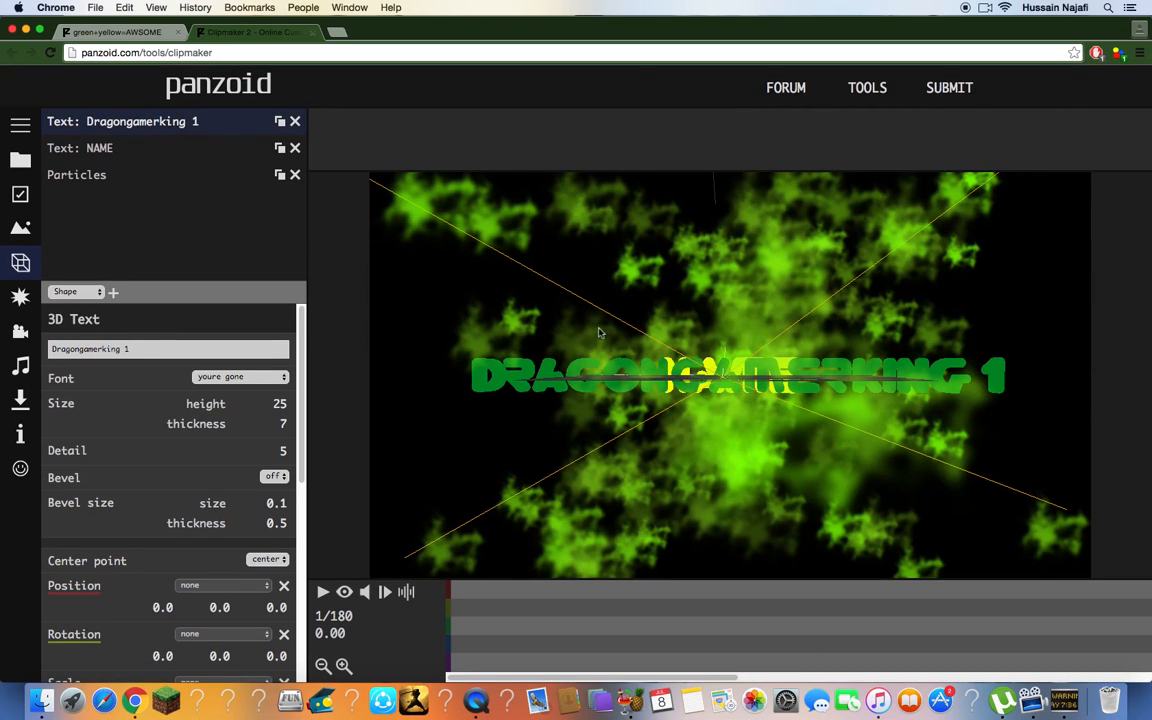
pyautogui.moveTo(612, 348)
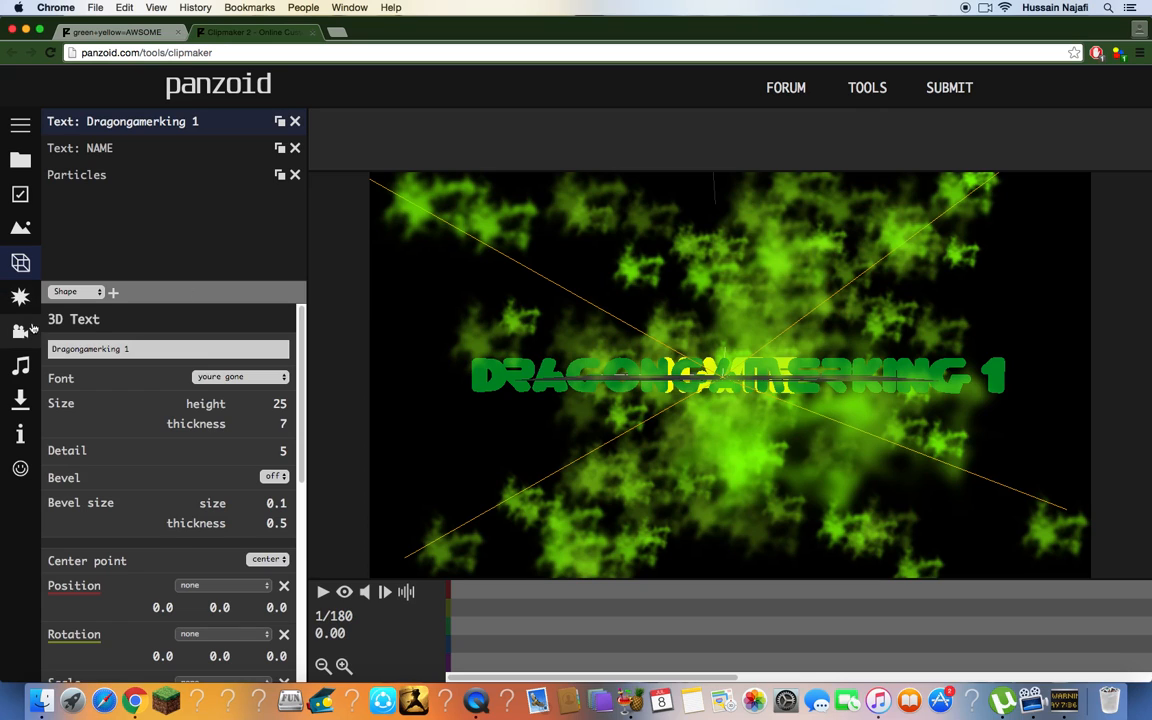
pyautogui.click(20, 228)
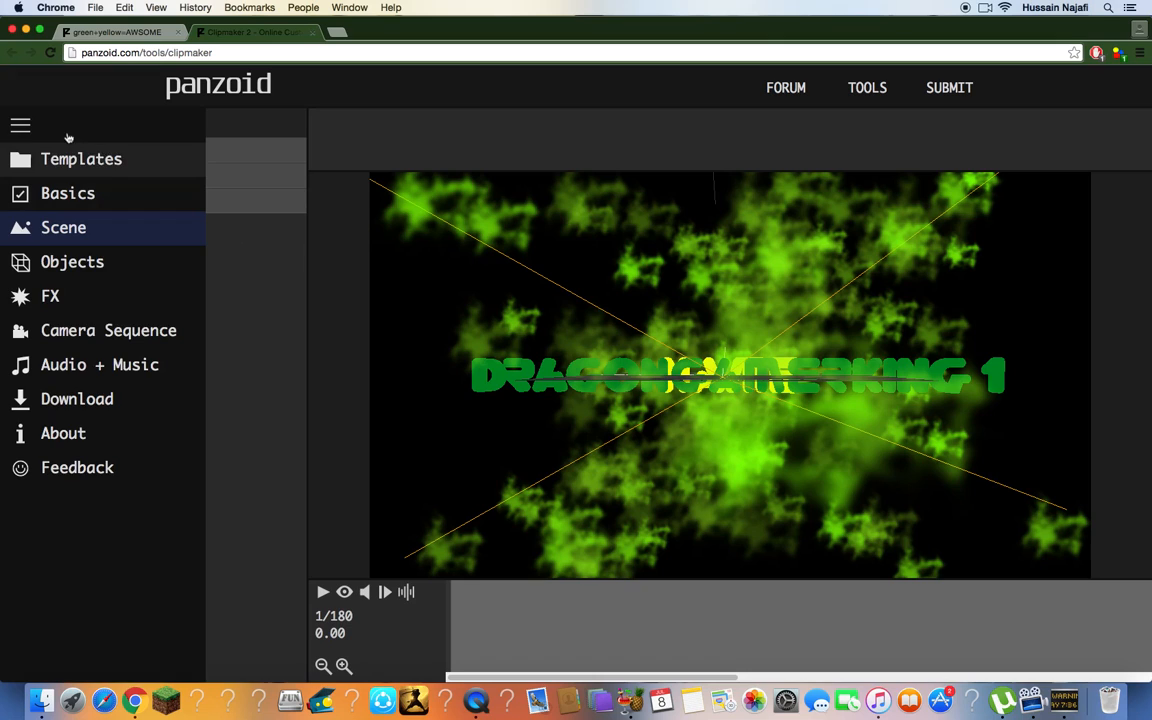
# In Scene settings choose Outdoor and set the Sky style to custom.
pyautogui.click(64, 228)
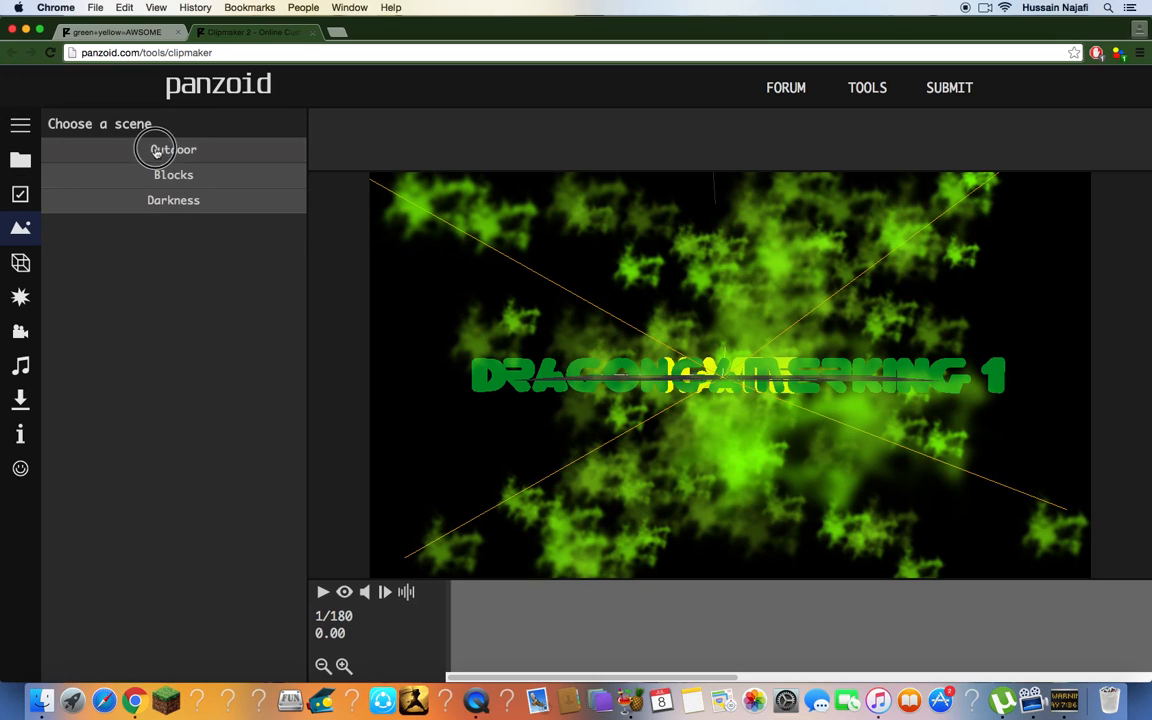
pyautogui.click(172, 148)
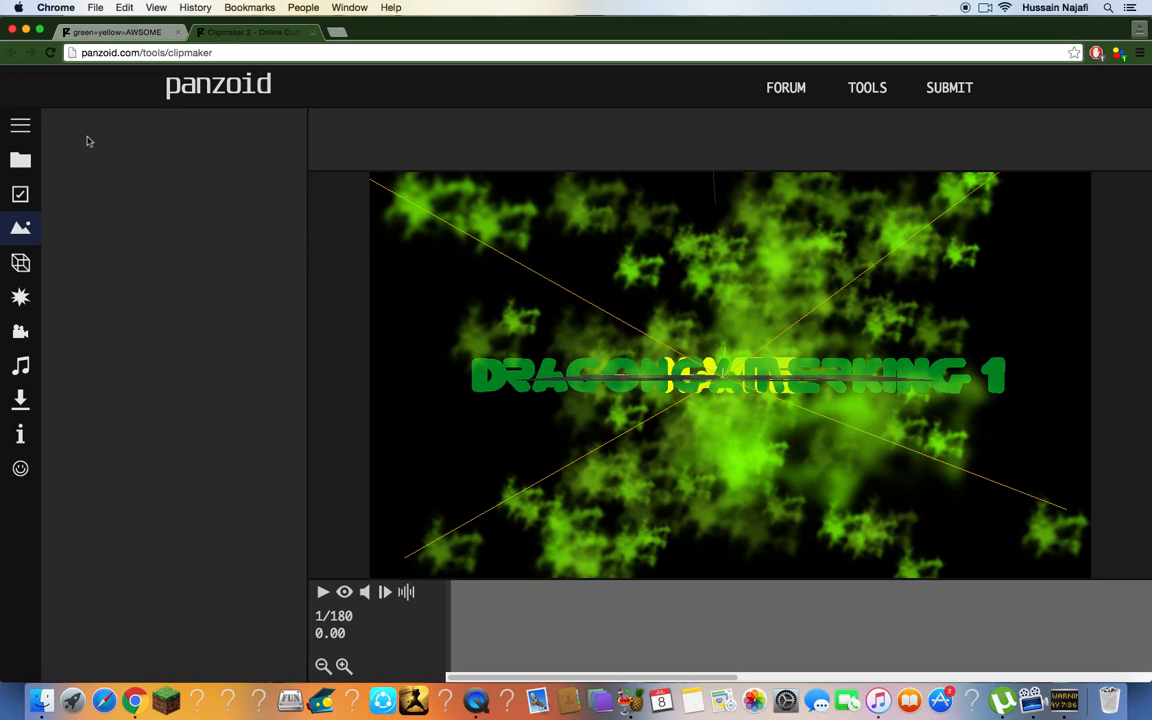
pyautogui.click(20, 228)
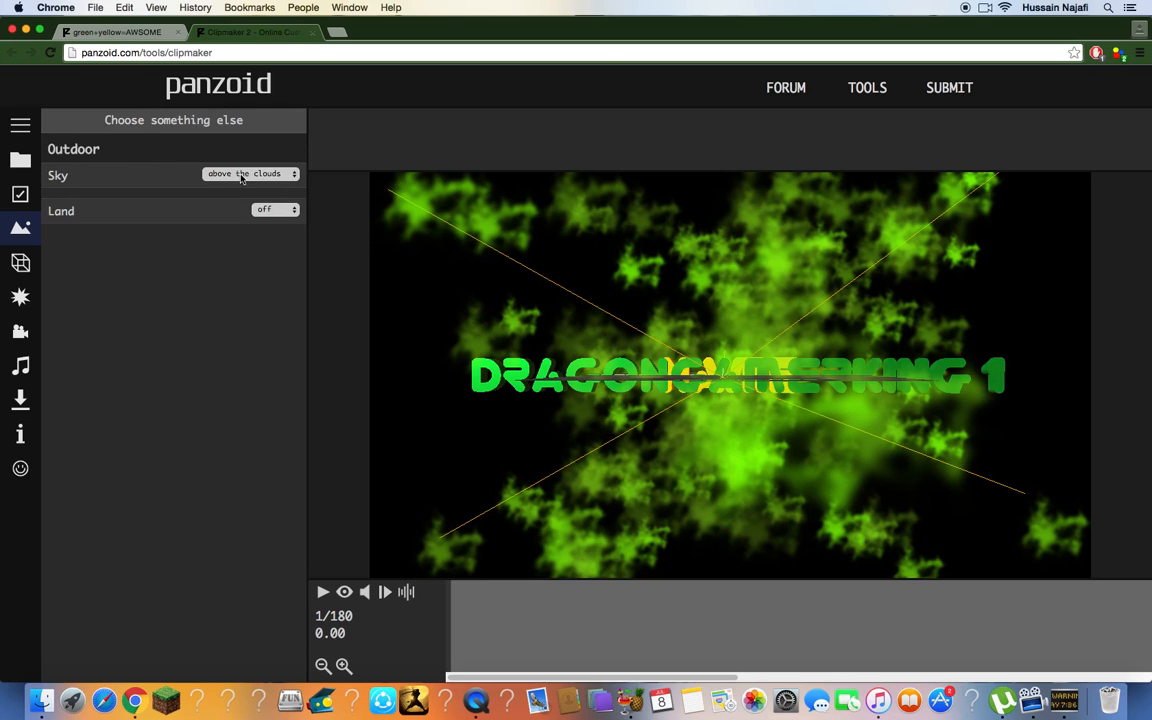
pyautogui.click(250, 174)
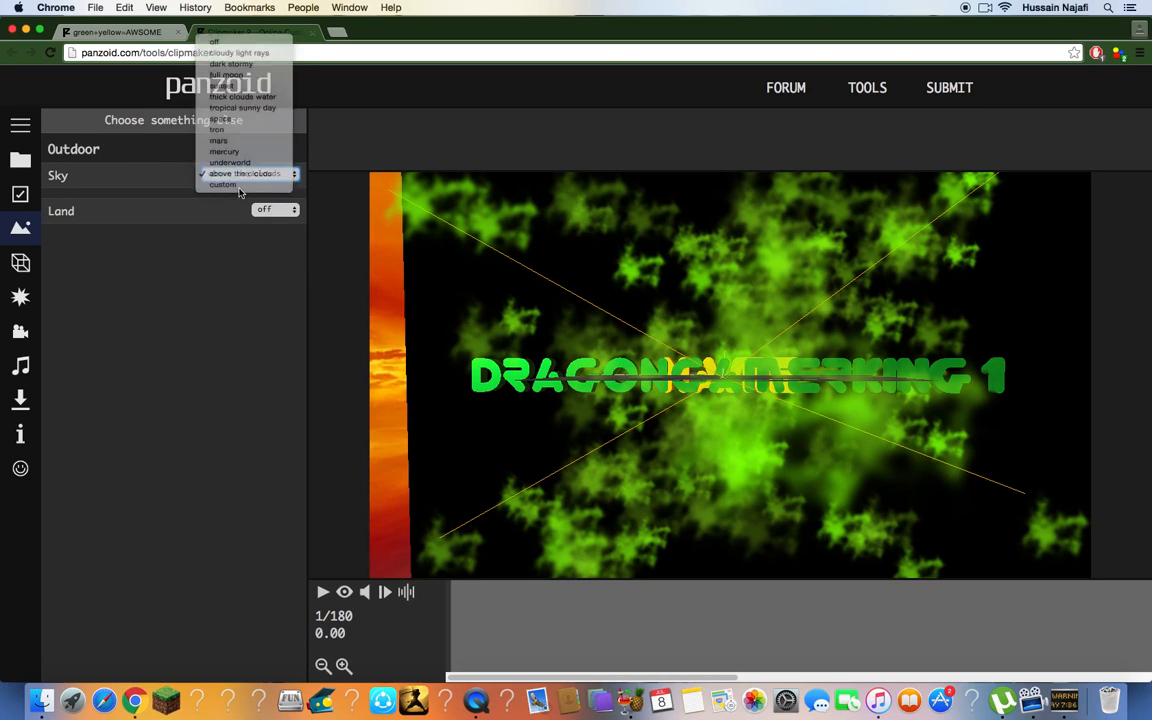
pyautogui.click(222, 184)
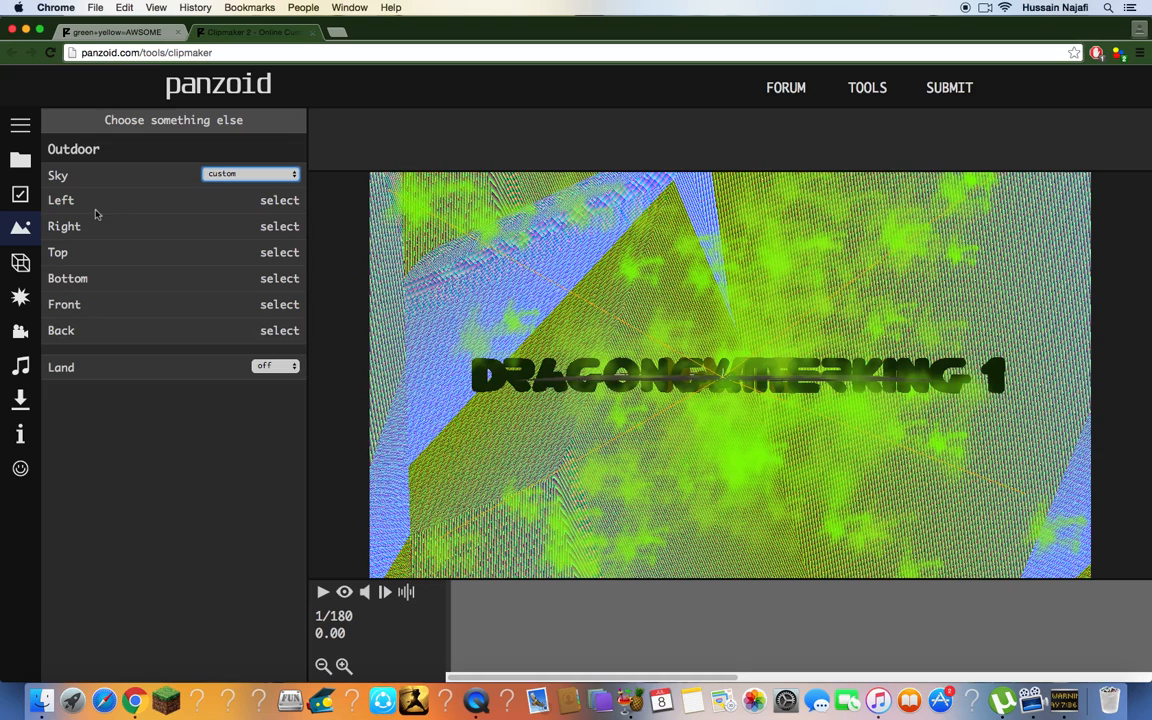
pyautogui.moveTo(280, 232)
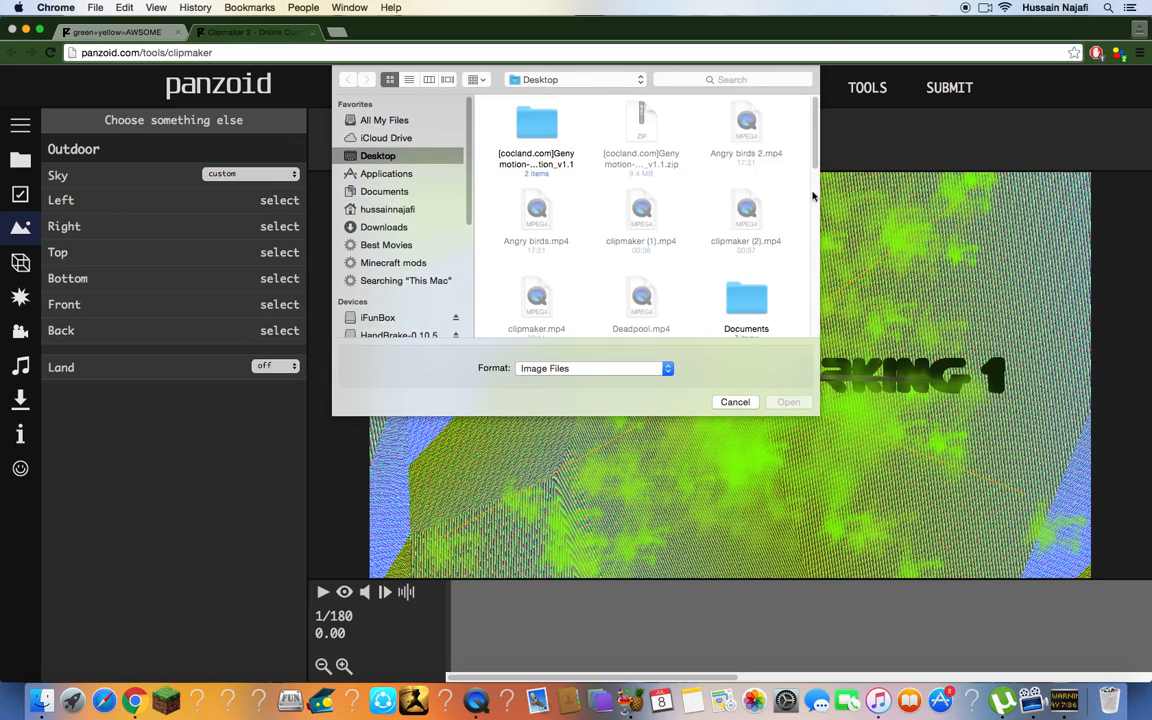
pyautogui.scroll(-3)
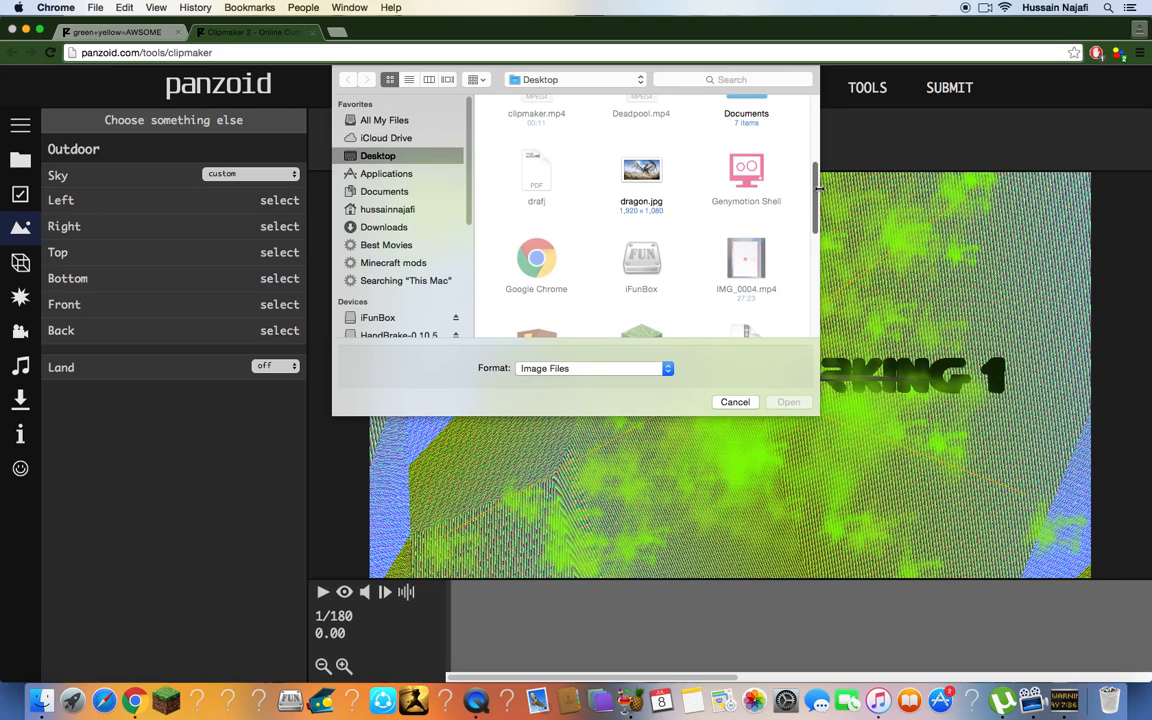
pyautogui.click(640, 170)
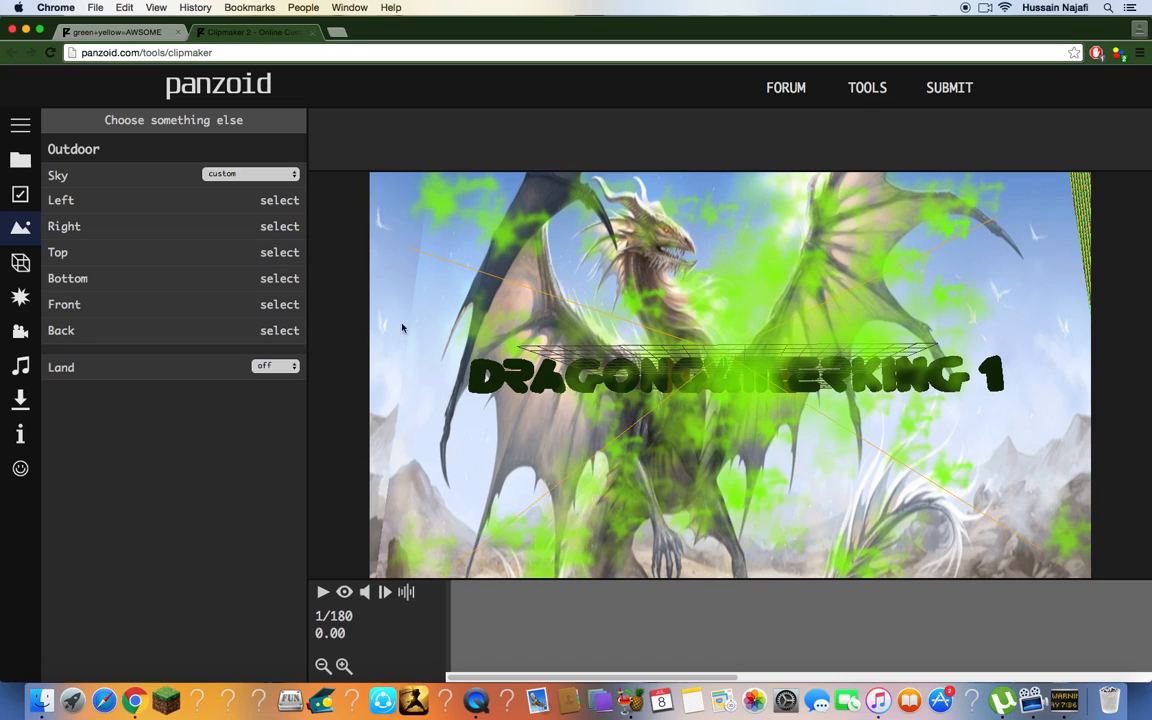
pyautogui.moveTo(360, 584)
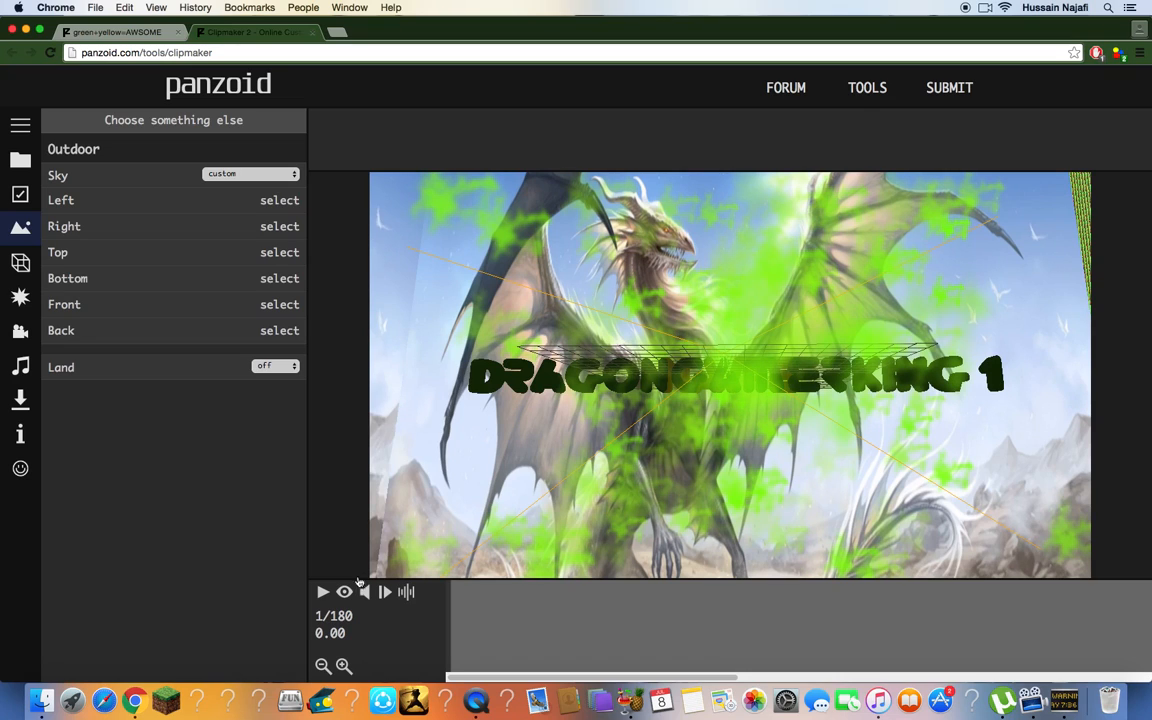
pyautogui.moveTo(632, 518)
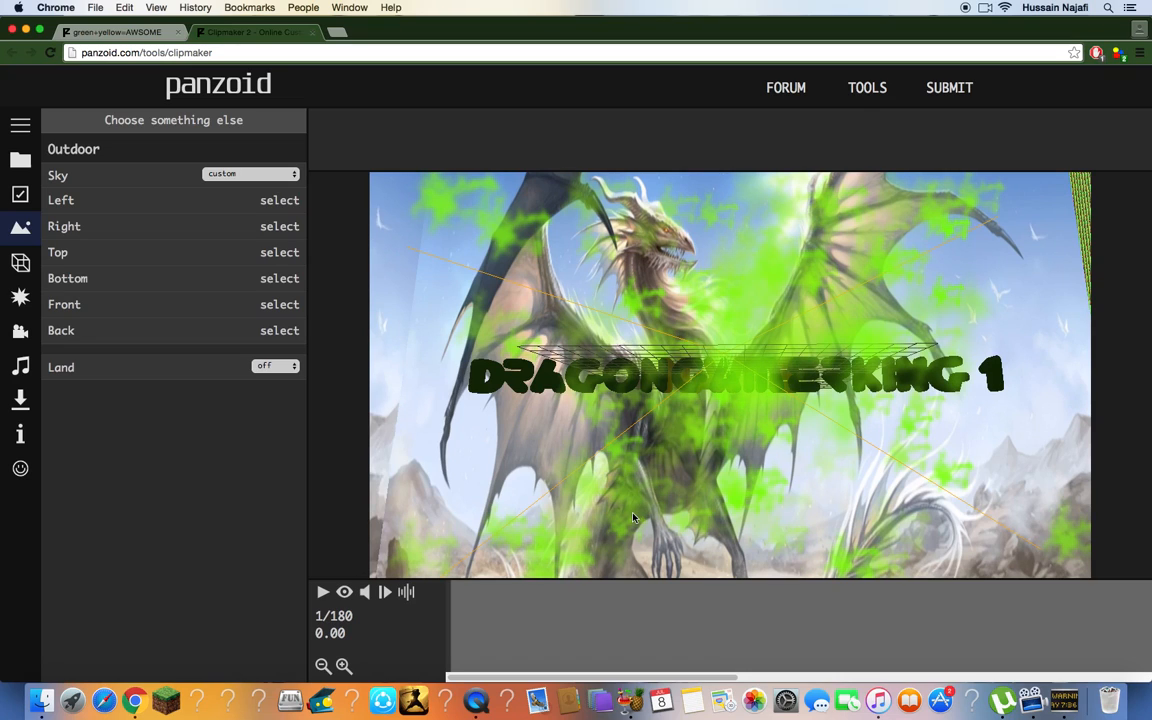
pyautogui.moveTo(320, 572)
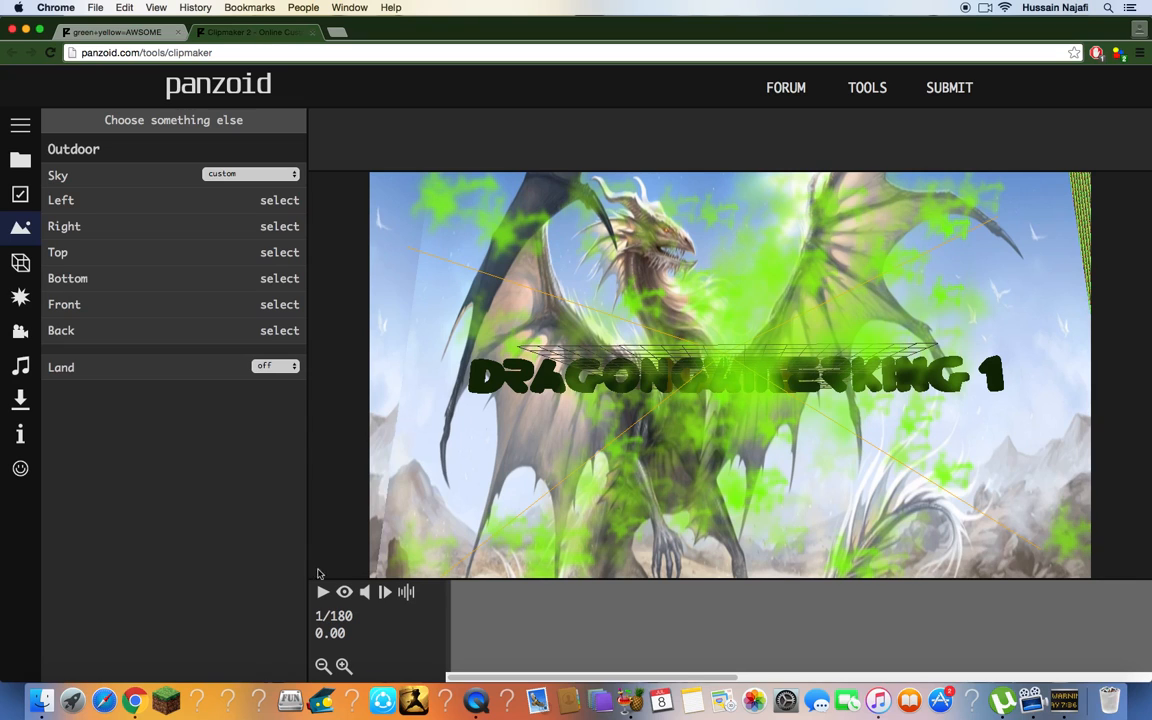
pyautogui.click(322, 592)
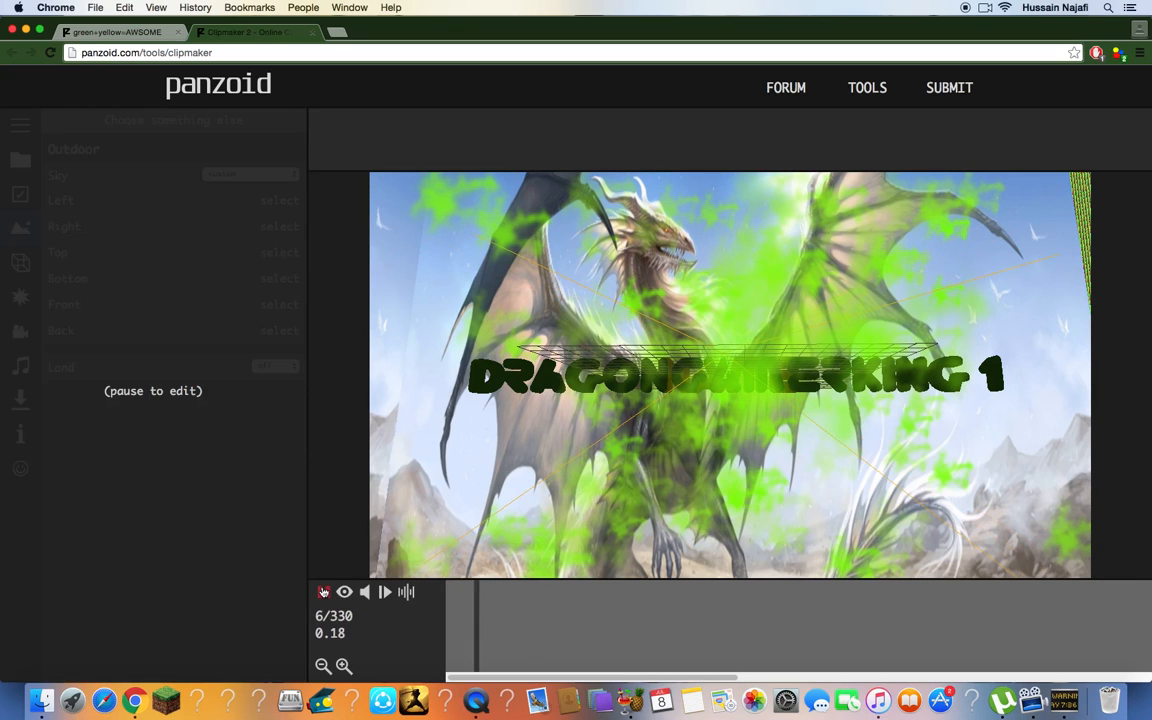
pyautogui.click(324, 592)
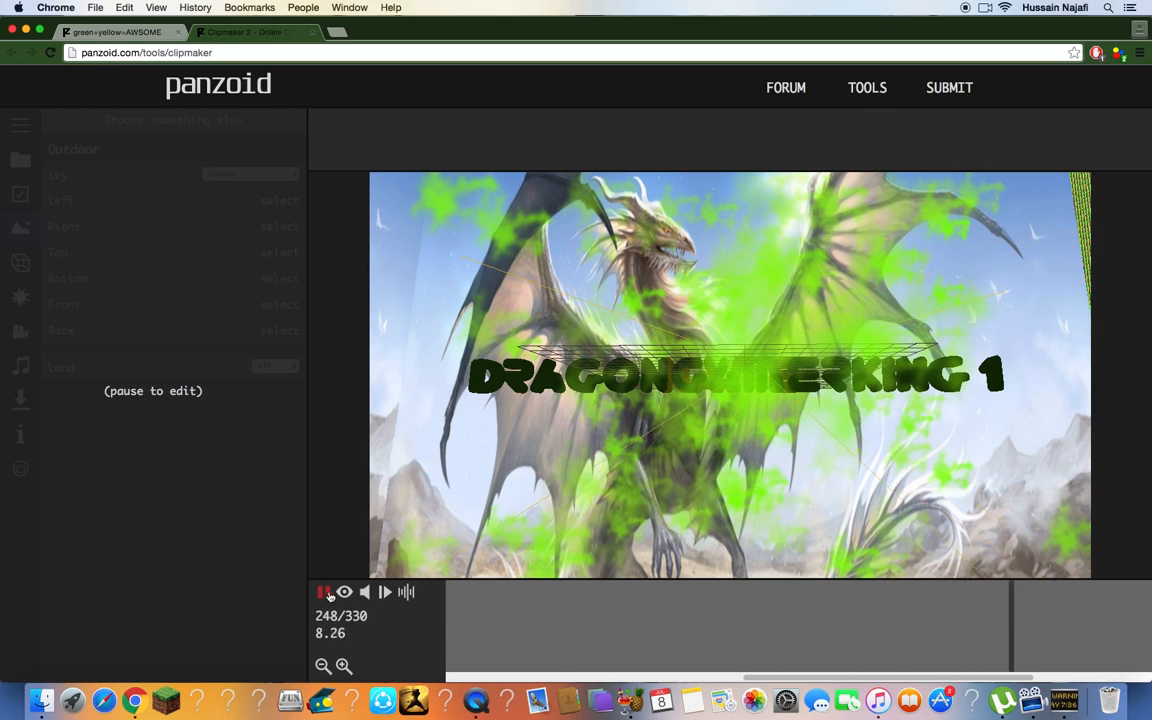
pyautogui.click(324, 592)
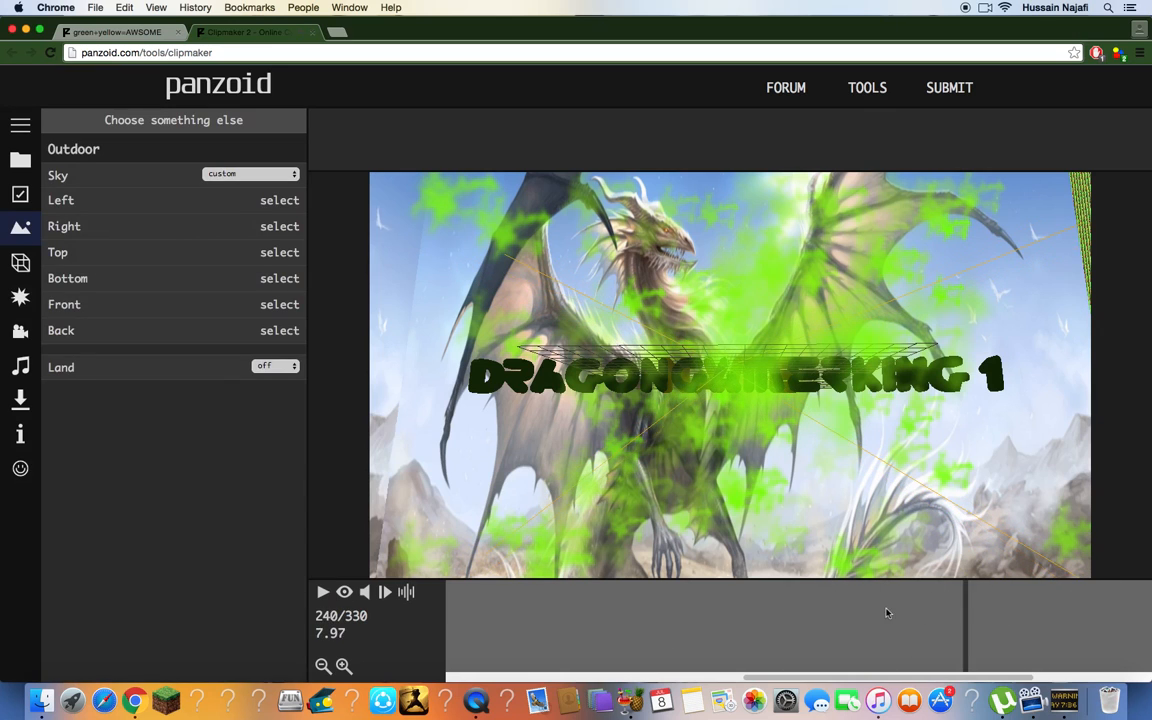
pyautogui.click(524, 584)
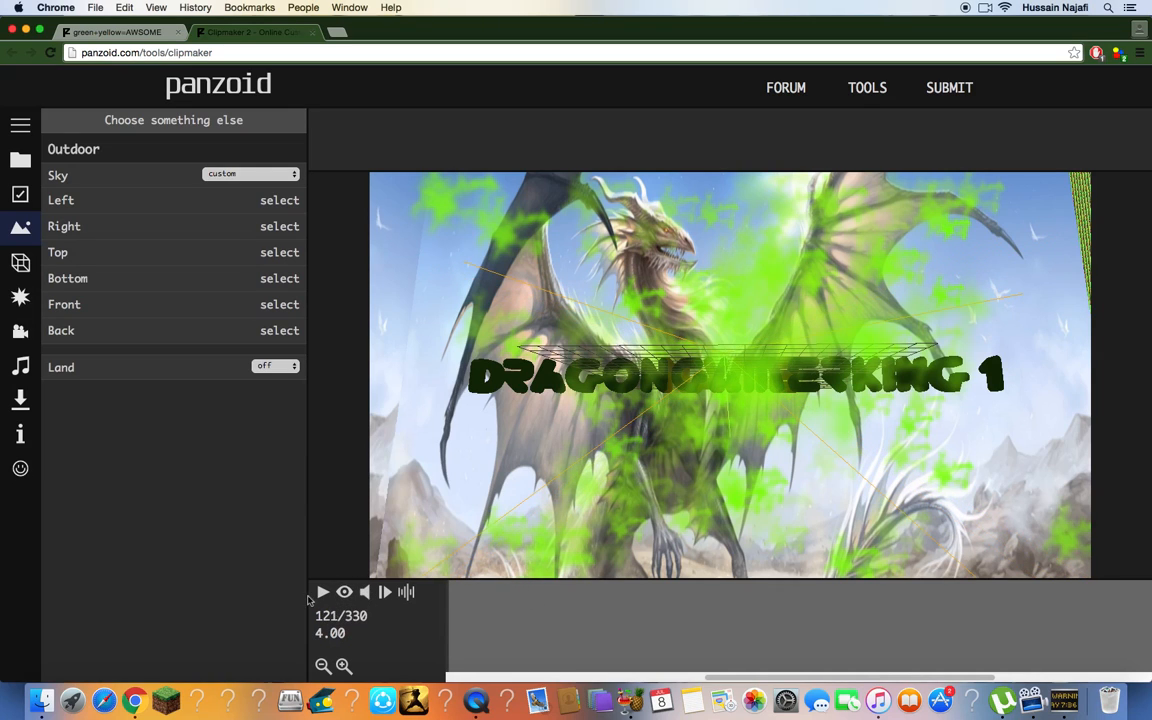
pyautogui.moveTo(40, 164)
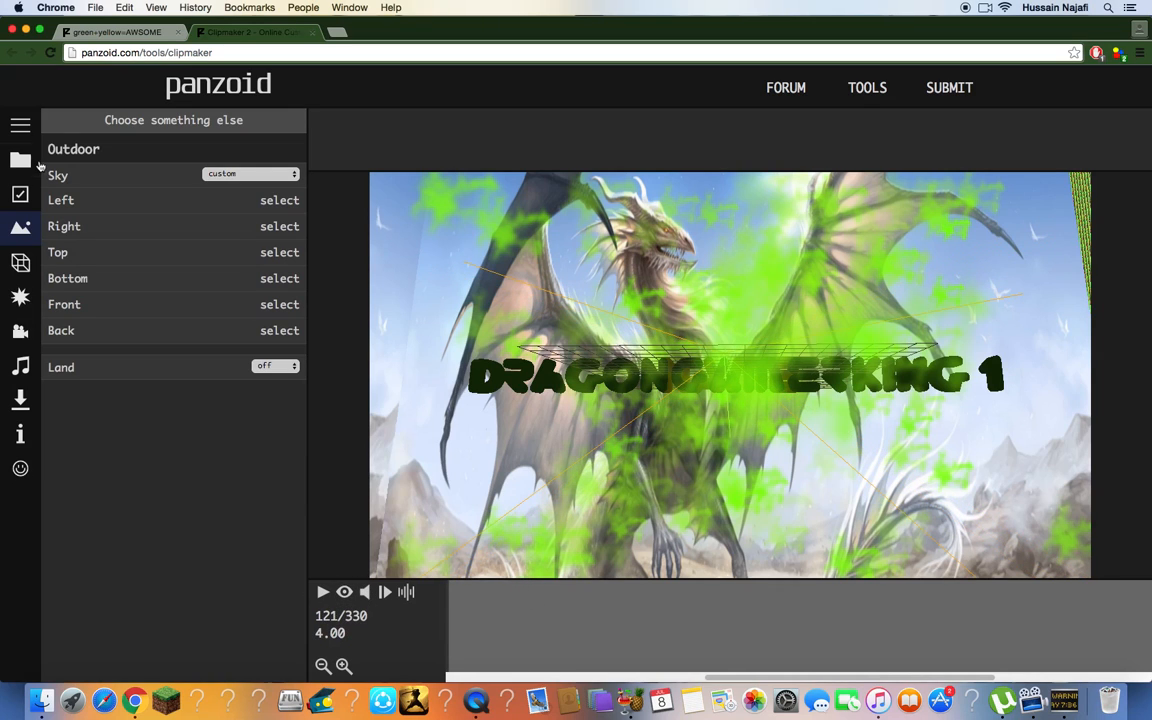
pyautogui.moveTo(20, 124)
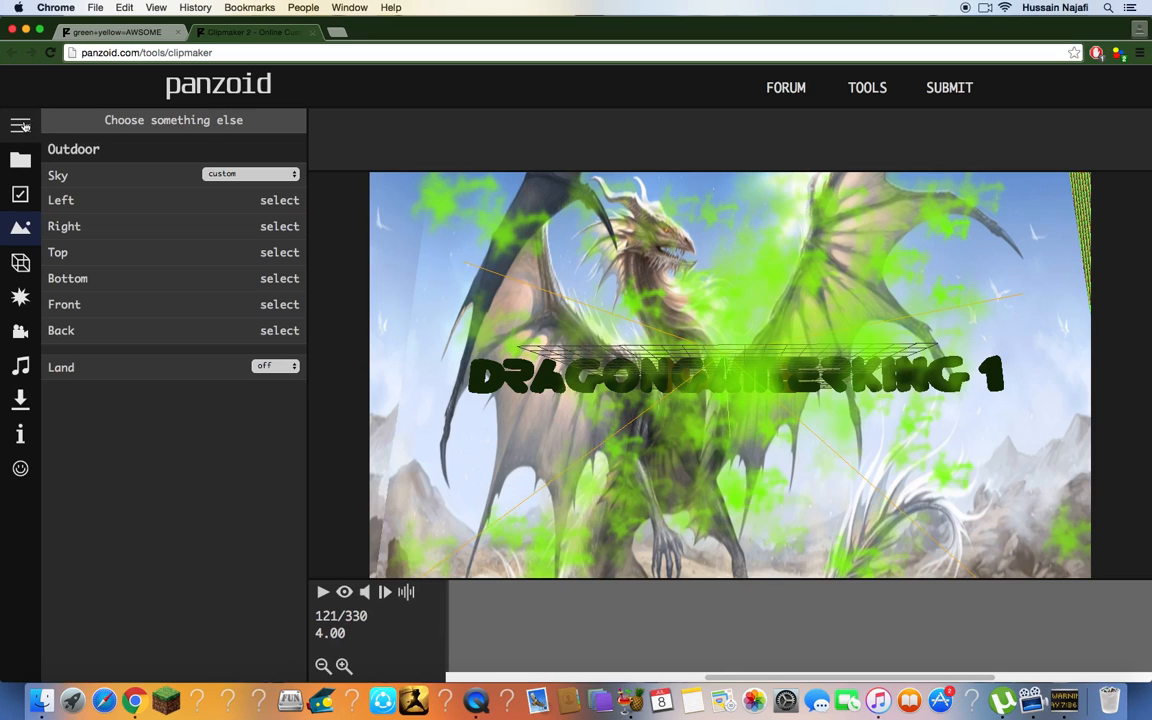
pyautogui.moveTo(20, 124)
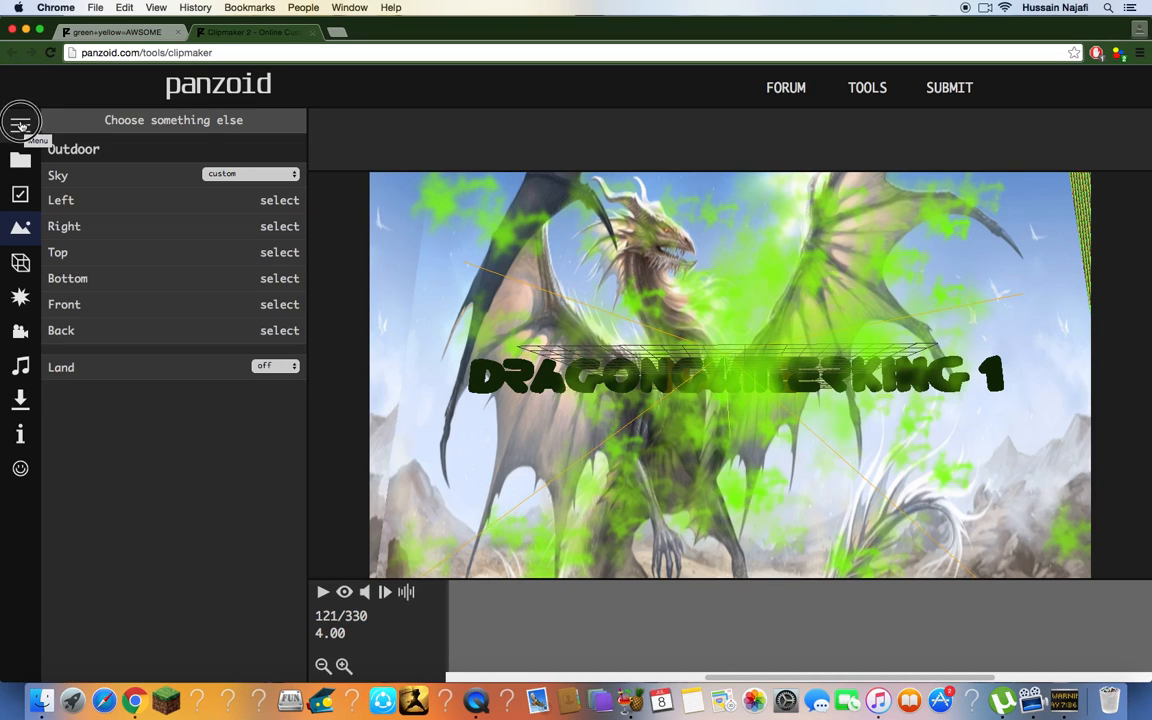
# Start the video render from Download with the default balanced settings.
pyautogui.click(20, 124)
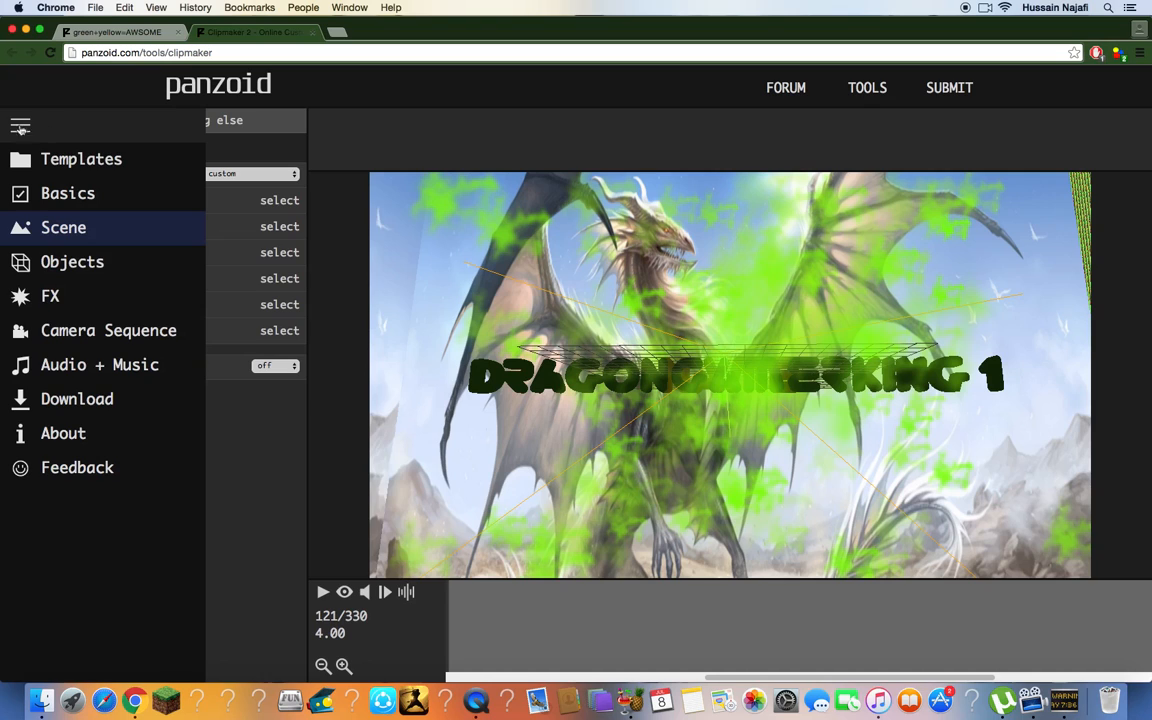
pyautogui.moveTo(76, 400)
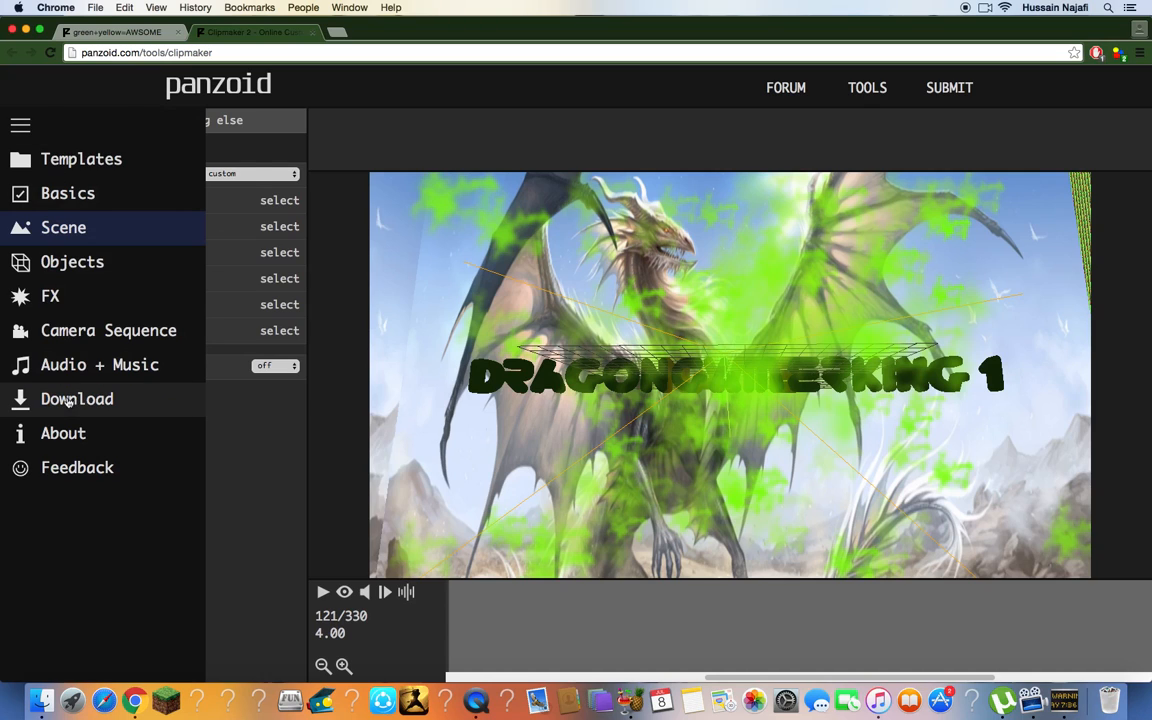
pyautogui.click(76, 400)
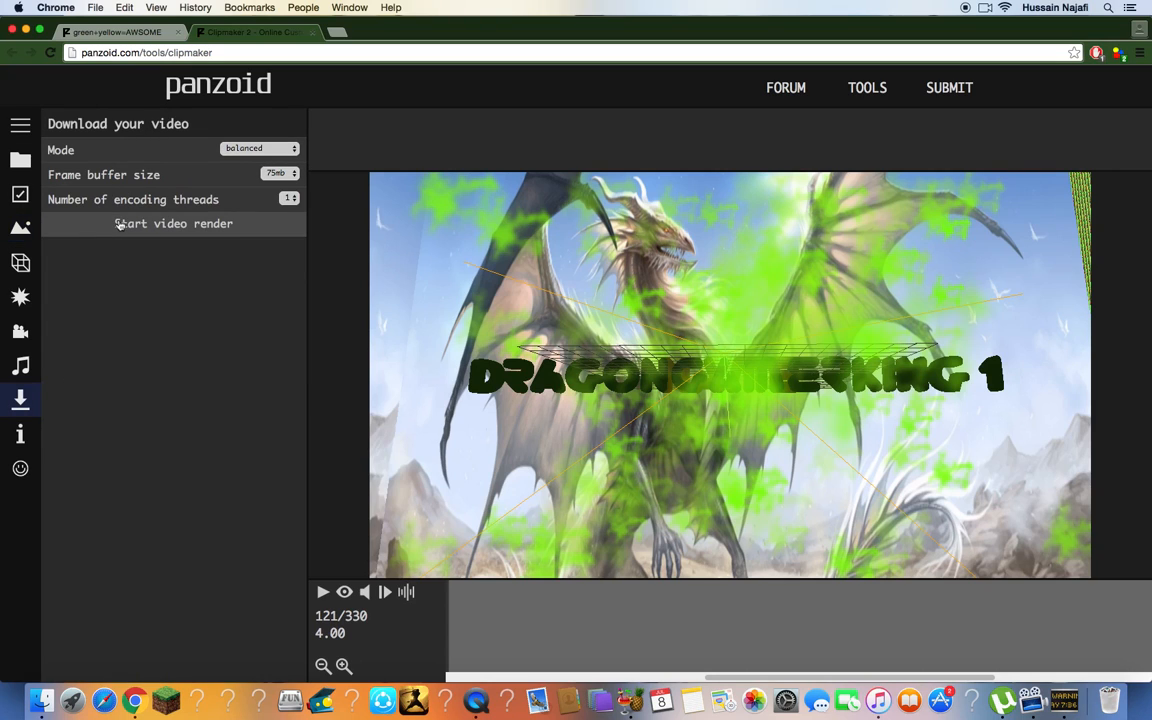
pyautogui.click(172, 224)
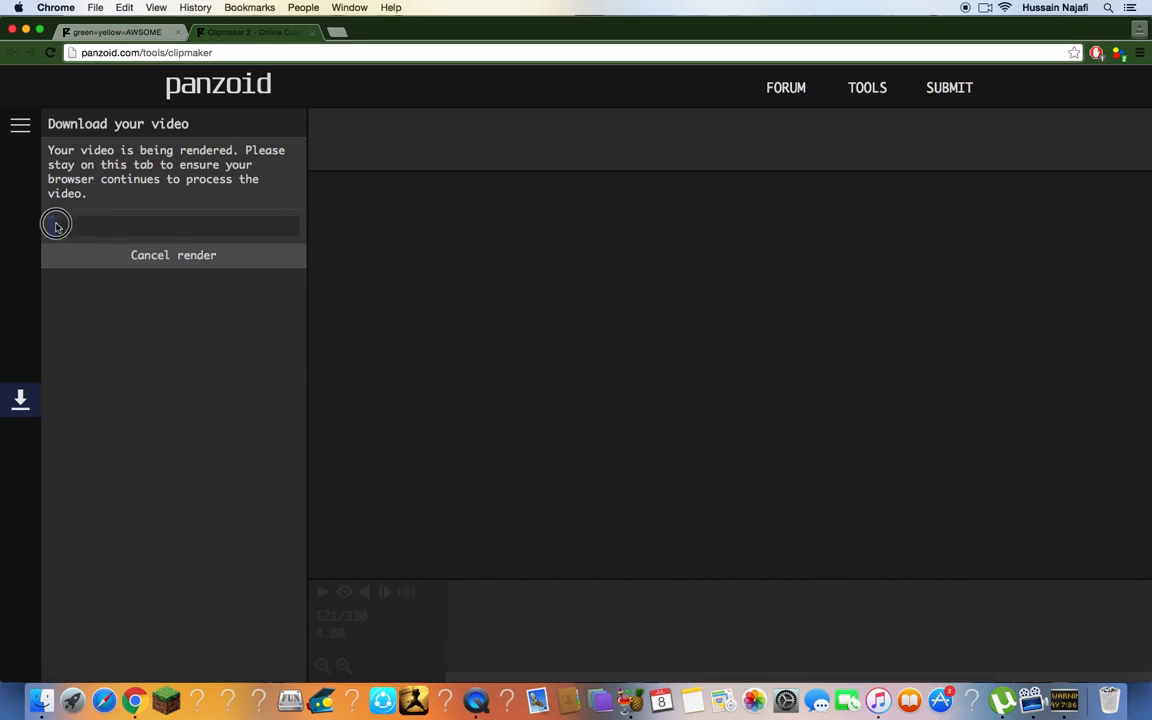
pyautogui.moveTo(136, 236)
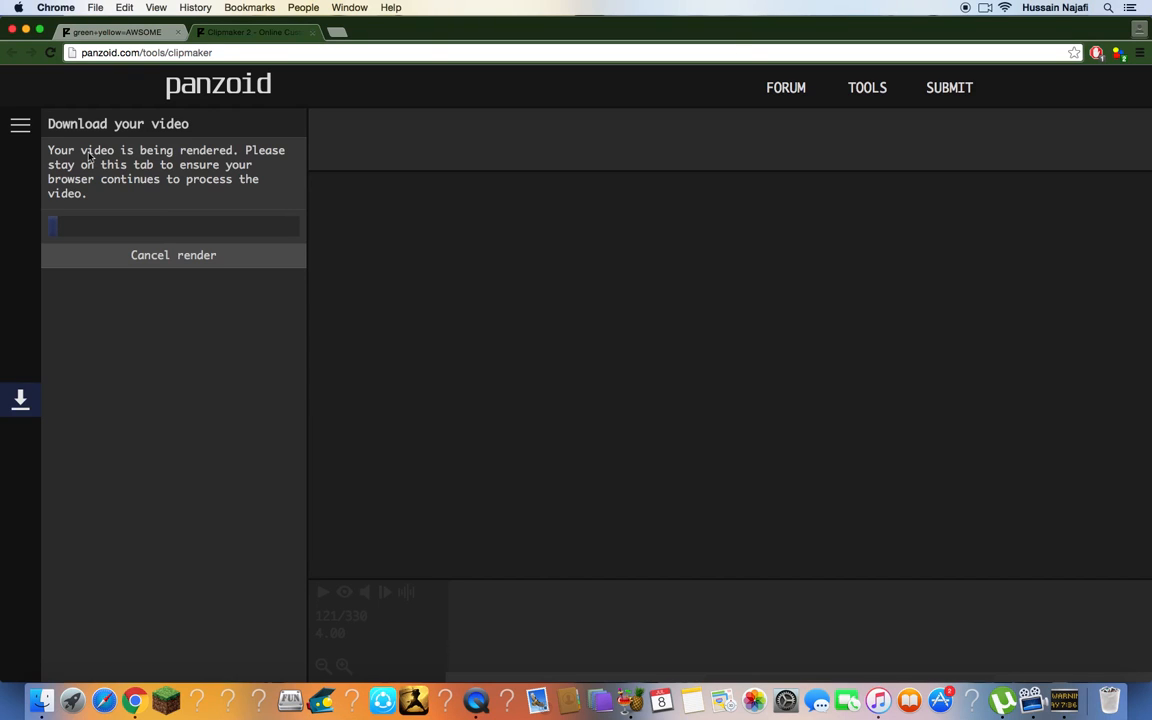
pyautogui.moveTo(290, 700)
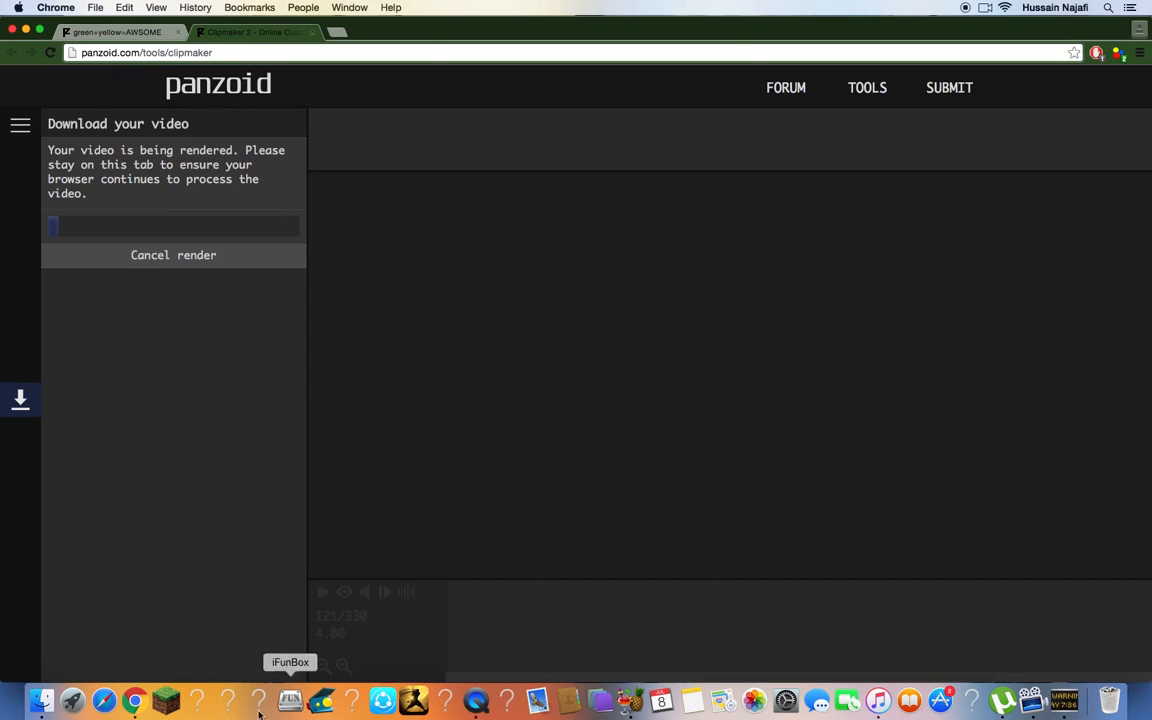
pyautogui.moveTo(18, 676)
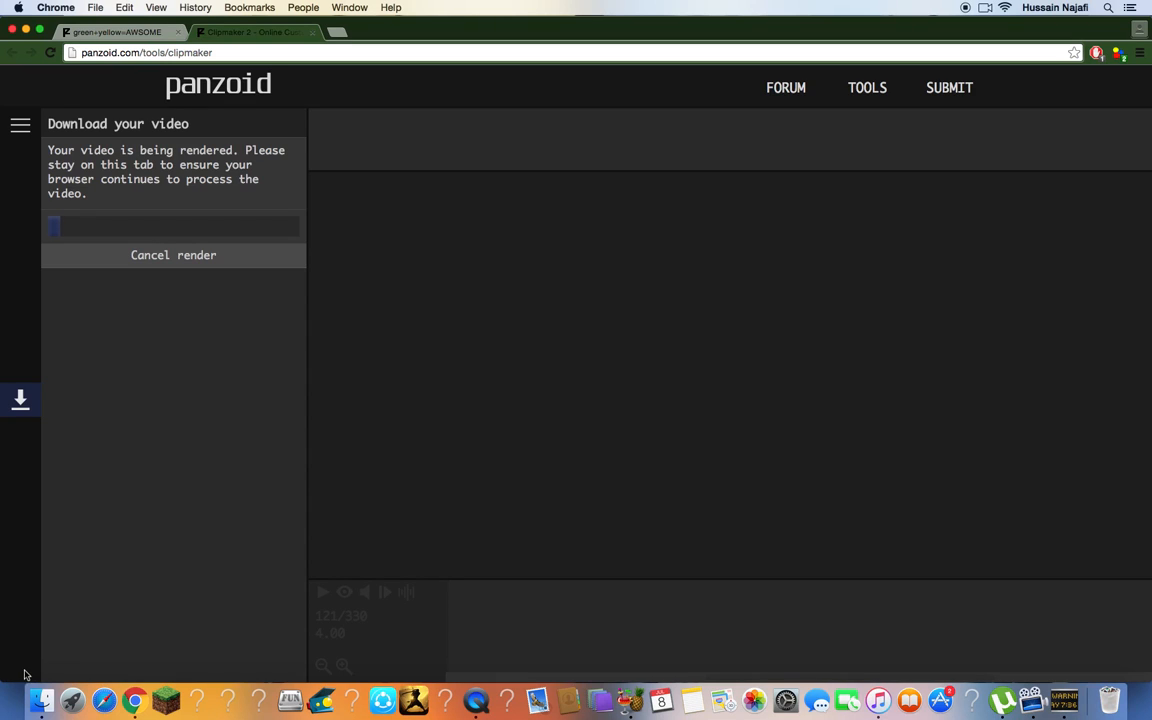
pyautogui.moveTo(156, 288)
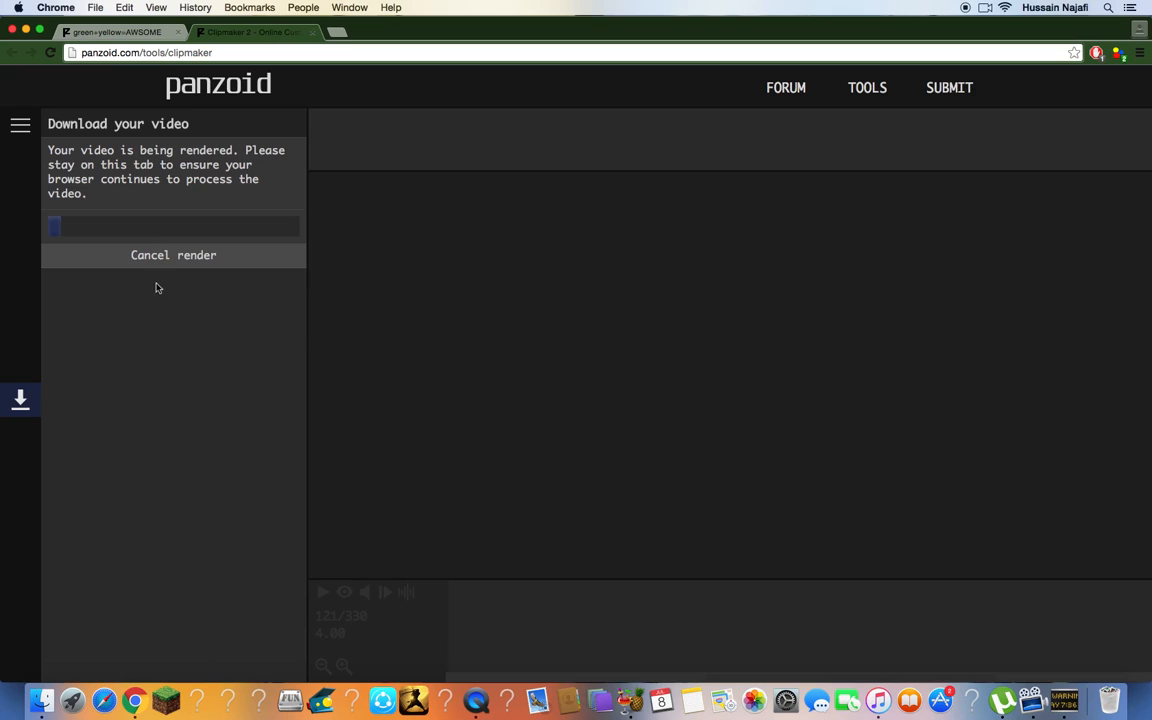
pyautogui.moveTo(168, 52)
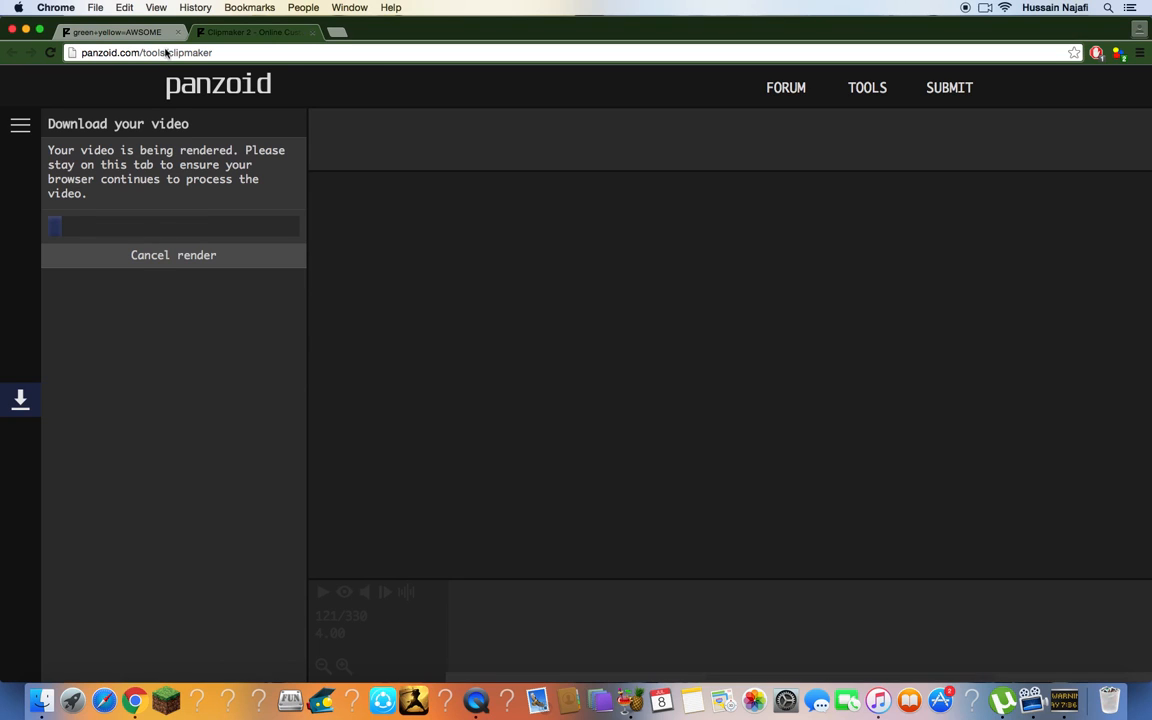
pyautogui.moveTo(780, 28)
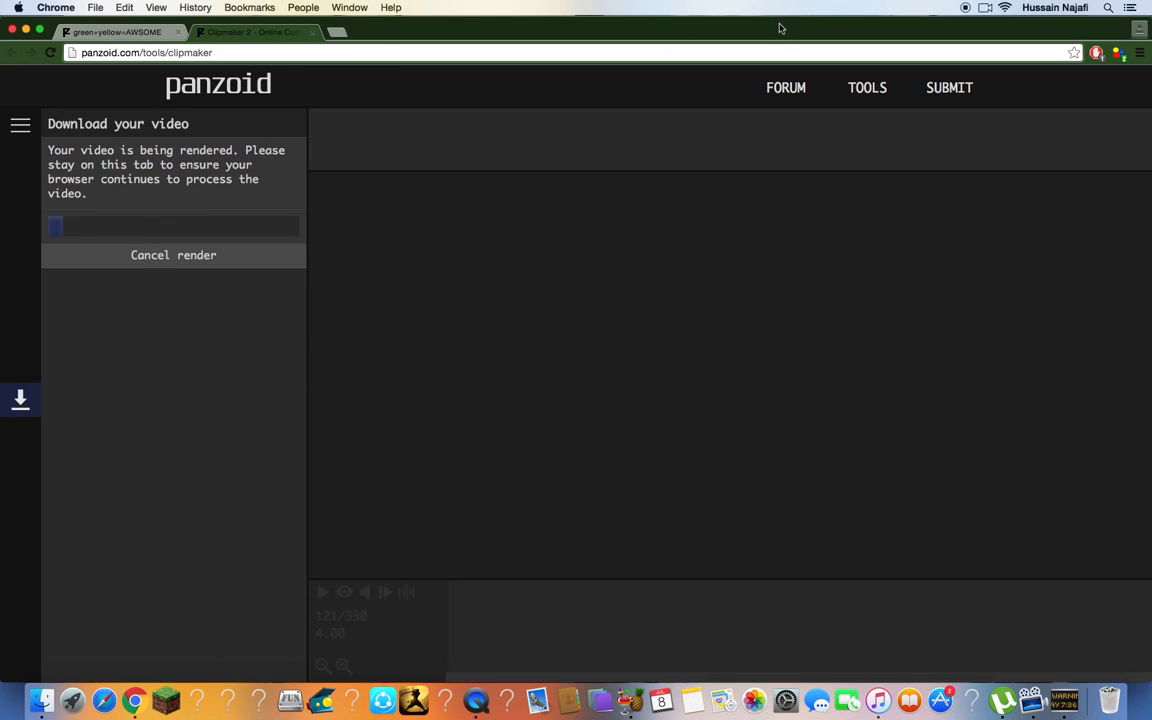